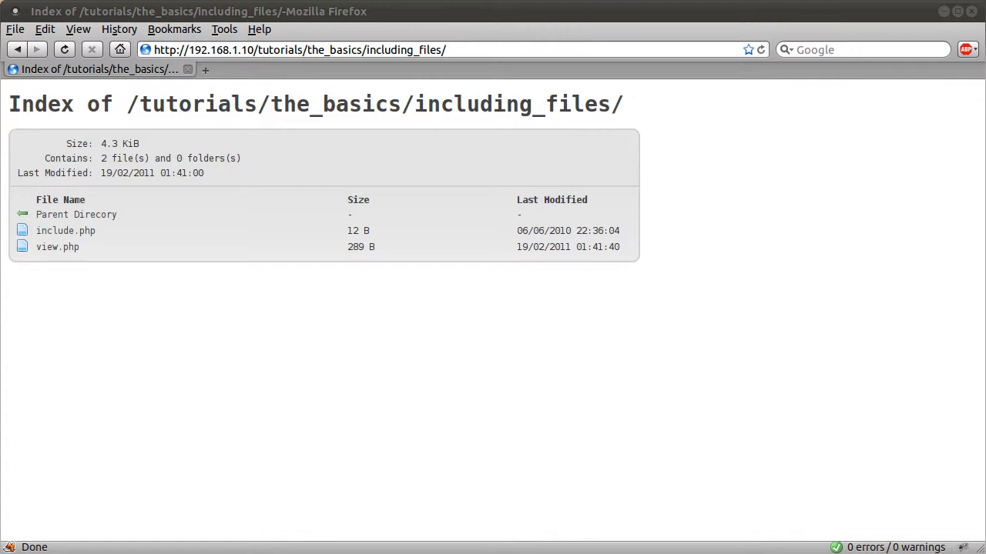
mouse_move(260, 212)
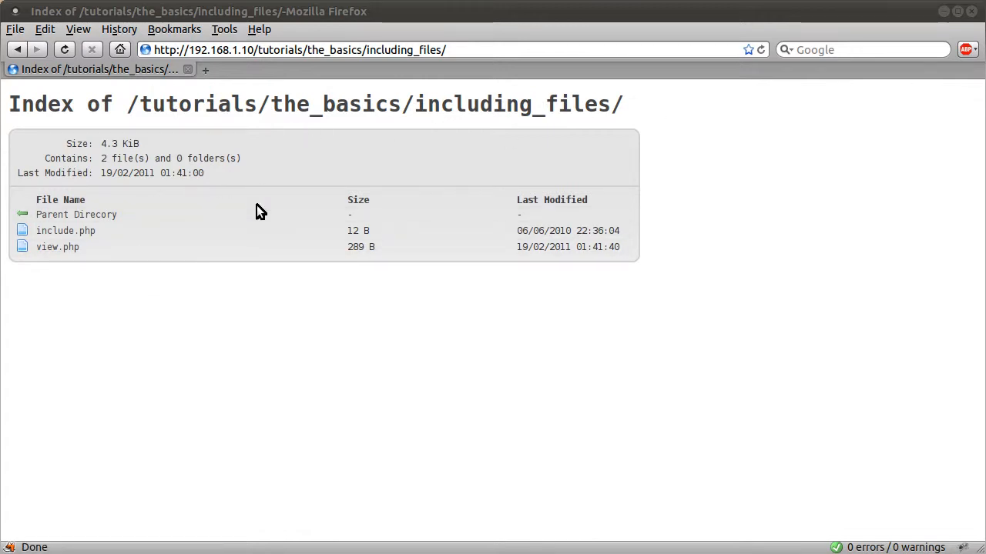
mouse_move(86, 262)
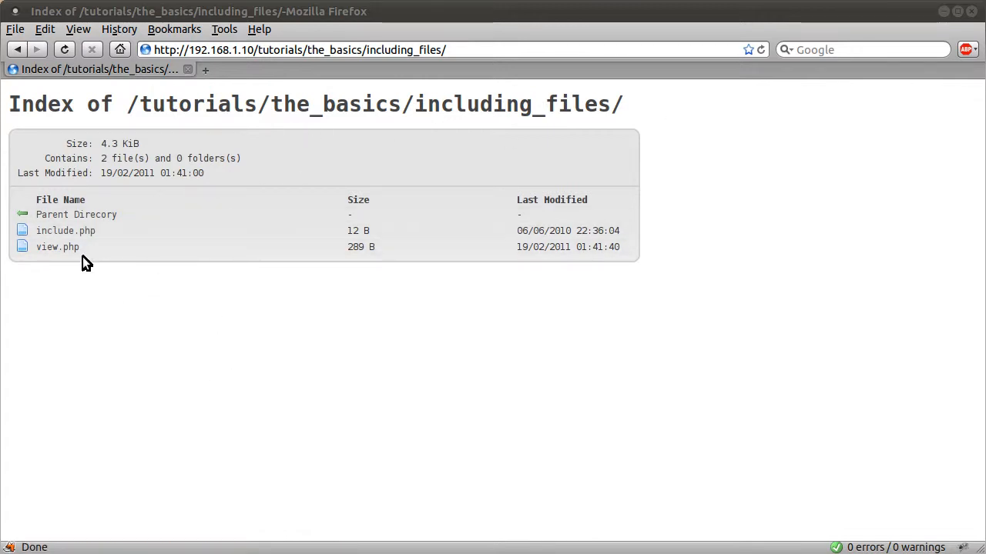
mouse_move(113, 285)
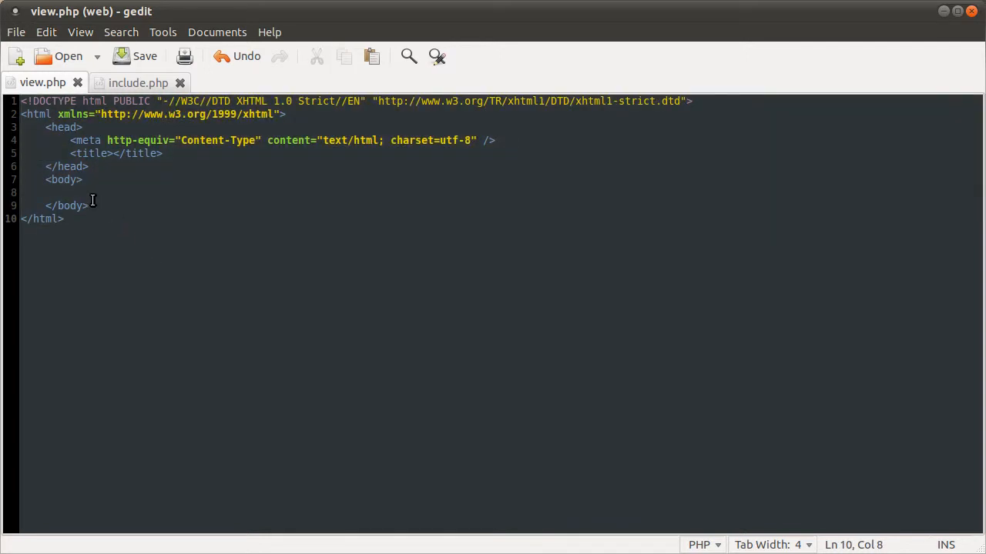
Step: Flip between view.php, the directory listing and include.php, landing on include.php's empty PHP block
click(138, 83)
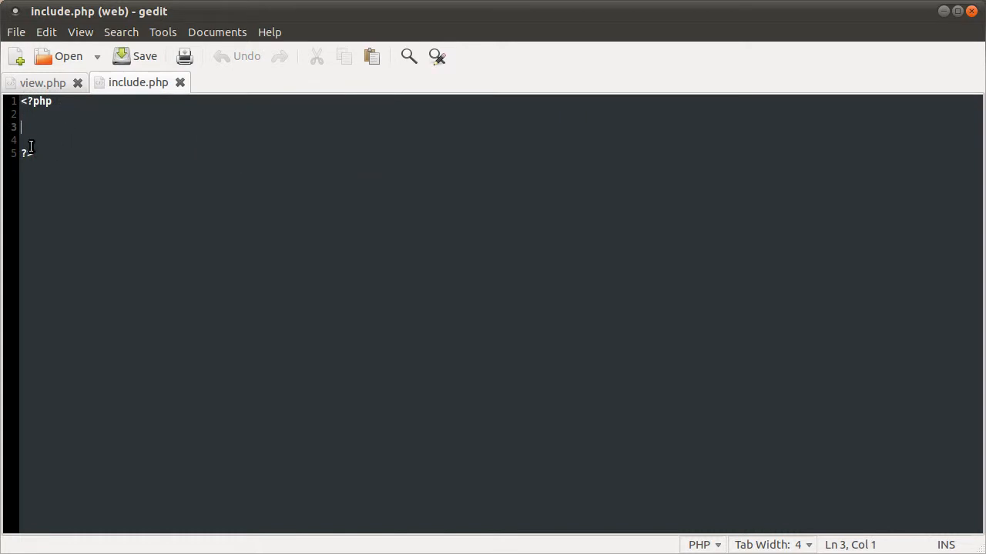
click(43, 83)
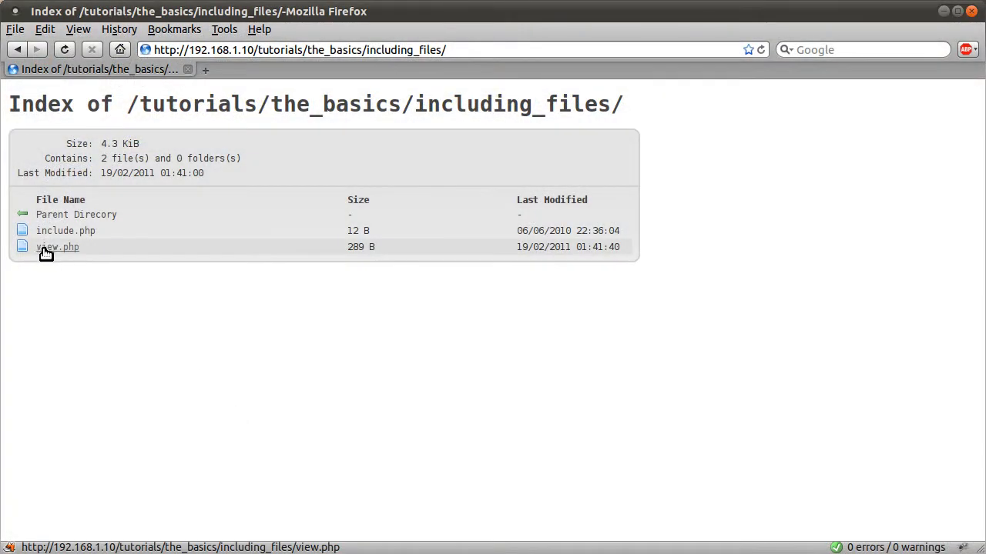
click(57, 247)
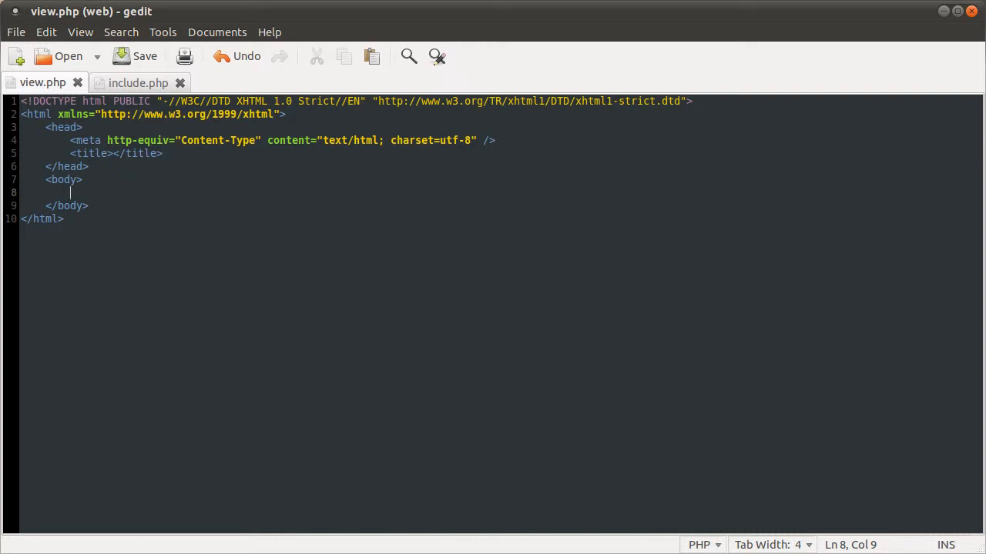
click(138, 83)
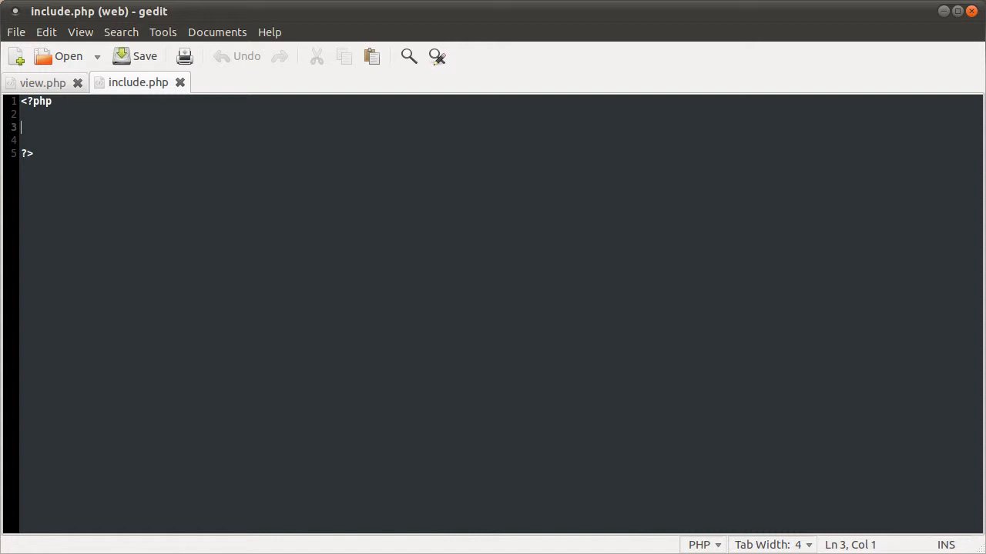
Step: Write for ($i = 0; $i <= 10; ++$i){ echo "{$i}"; } inside include.php's PHP tags
text(for ($i = 0;)
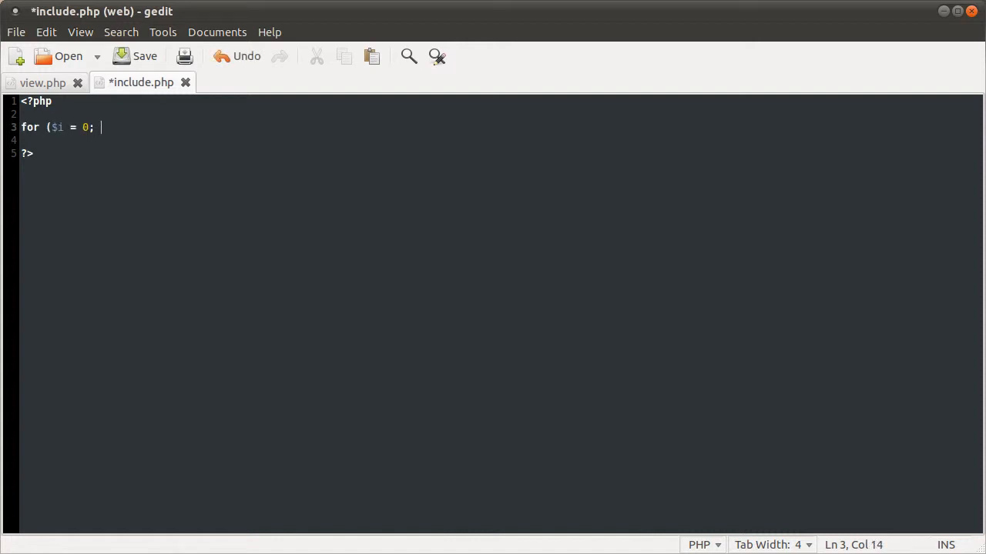
text($i <)
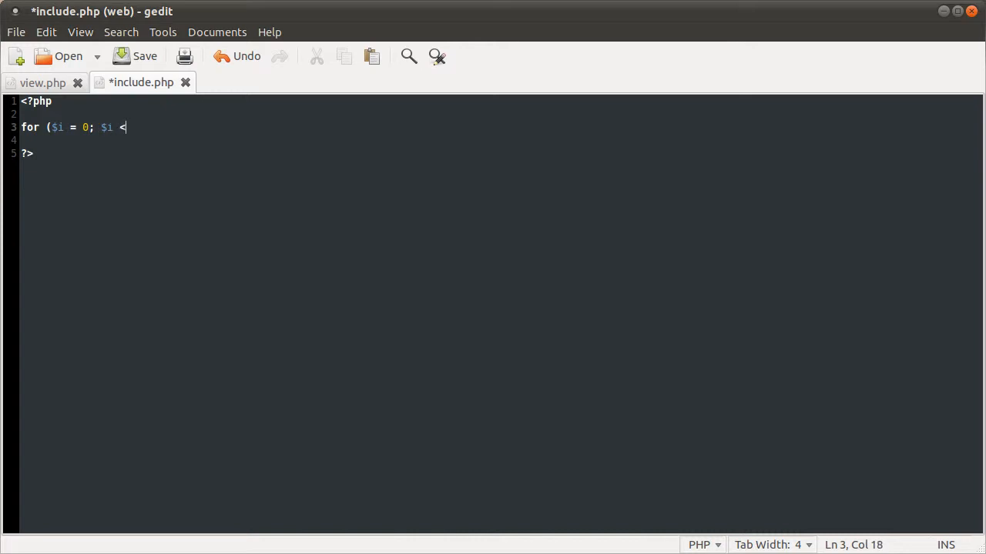
text(= 10)
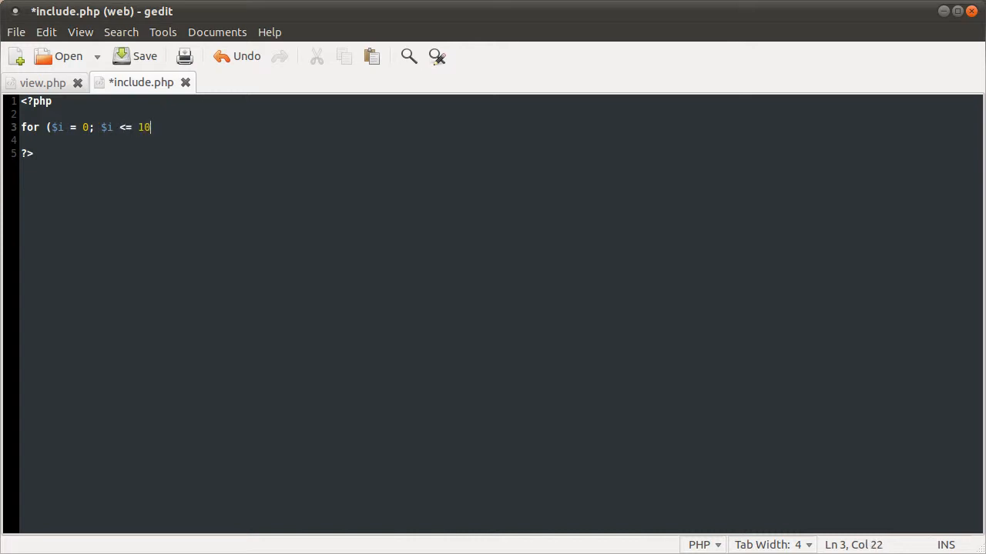
text(; ++$)
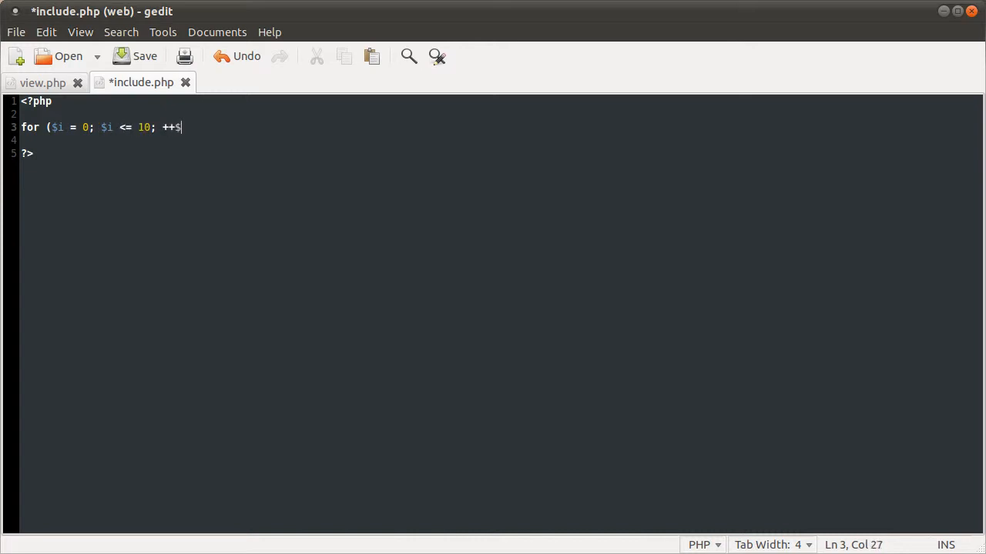
text(i){)
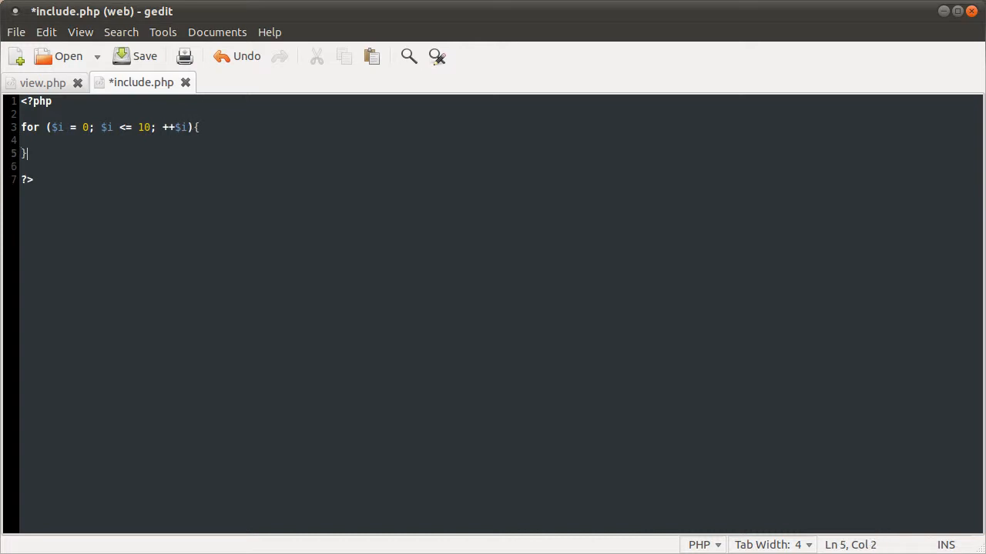
text(echo "";)
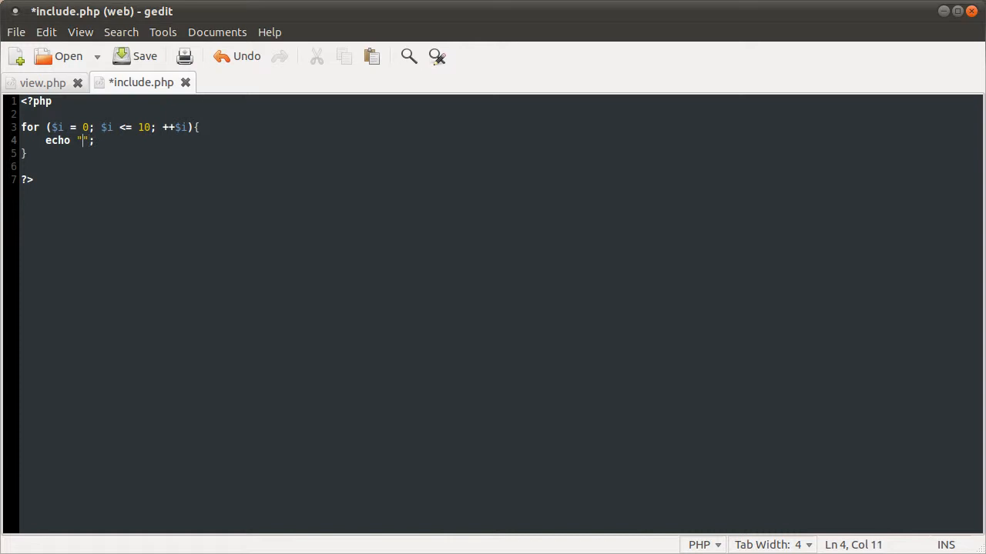
text({)
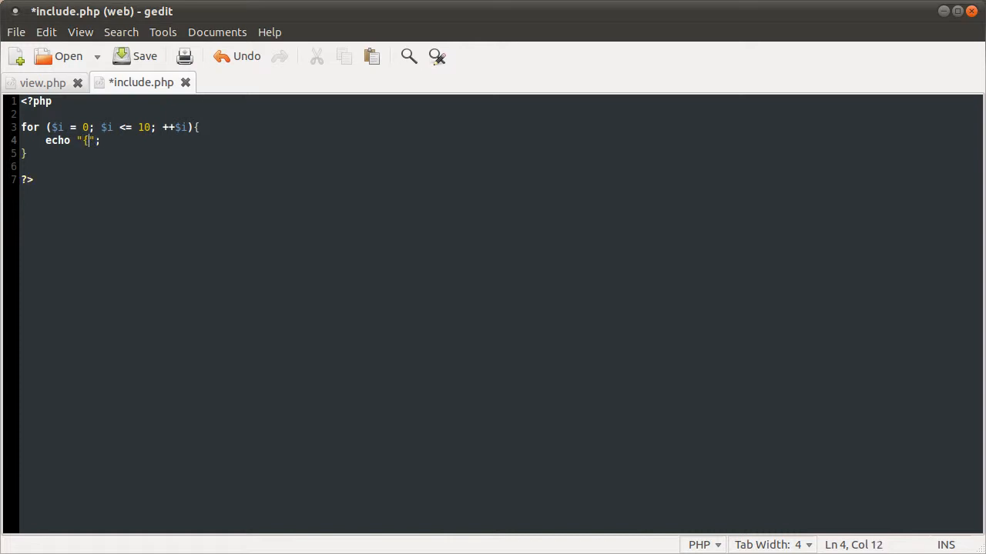
text($i)
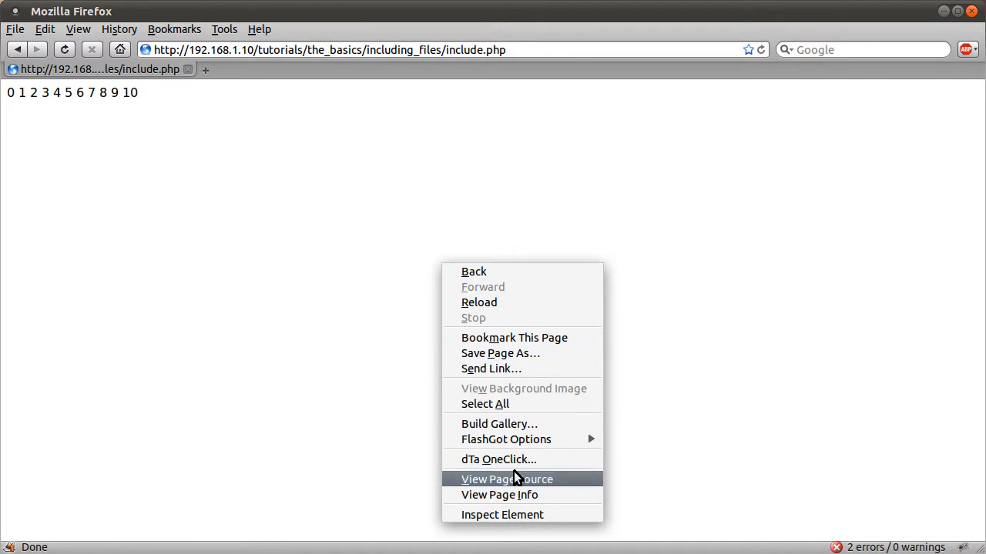
Step: View the page source of include.php in Firefox showing the numbers 0 through 10
click(508, 479)
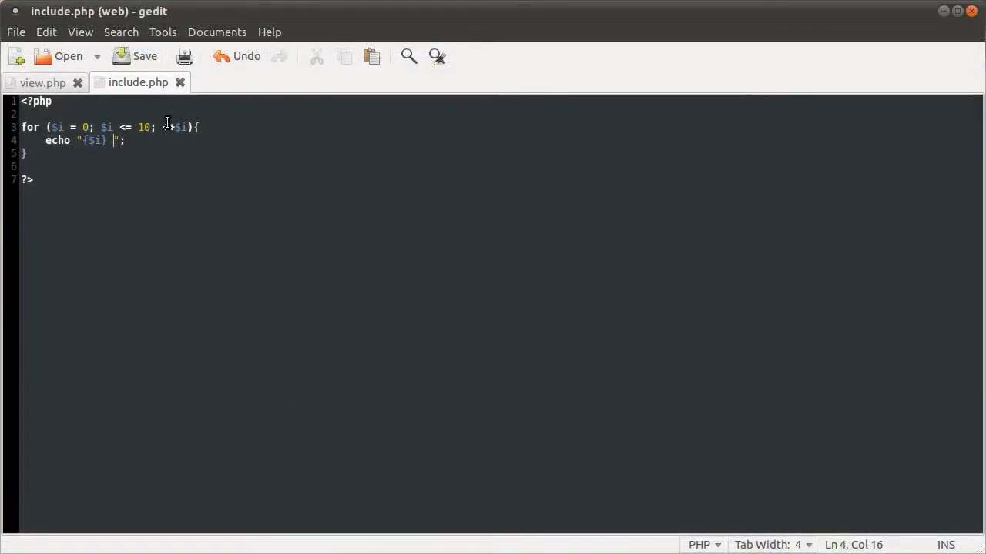
Step: Add include('include.php'); inside a PHP block in view.php's body
click(44, 84)
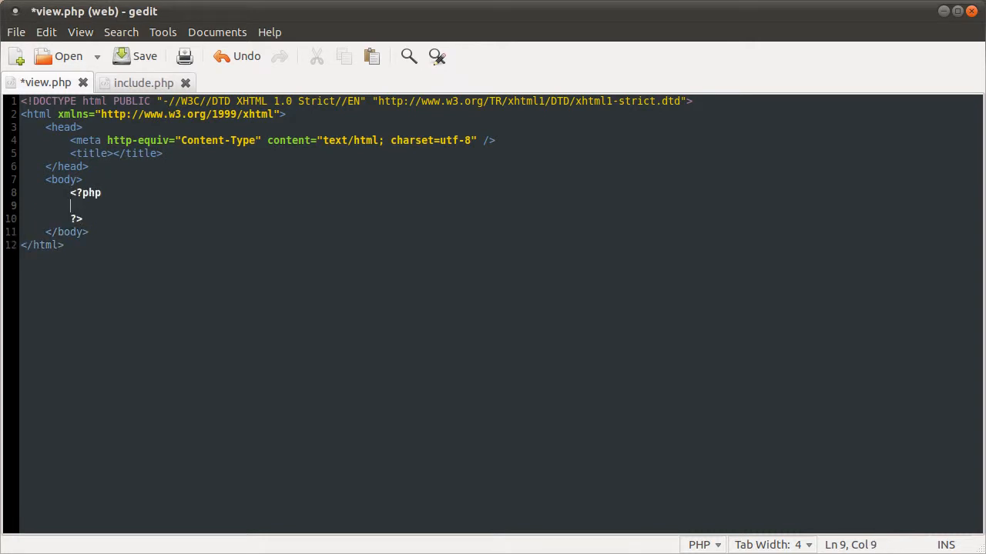
text(inc)
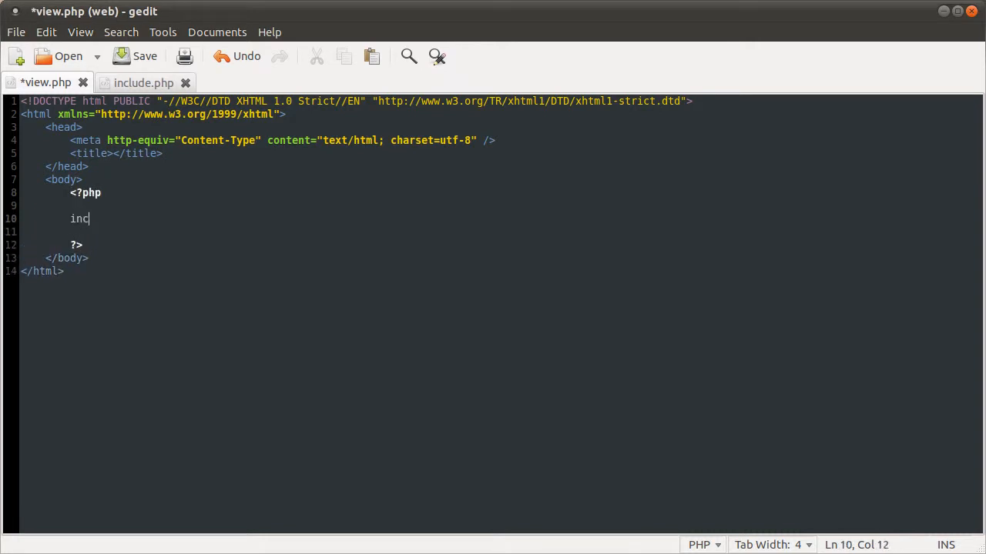
text(lude();)
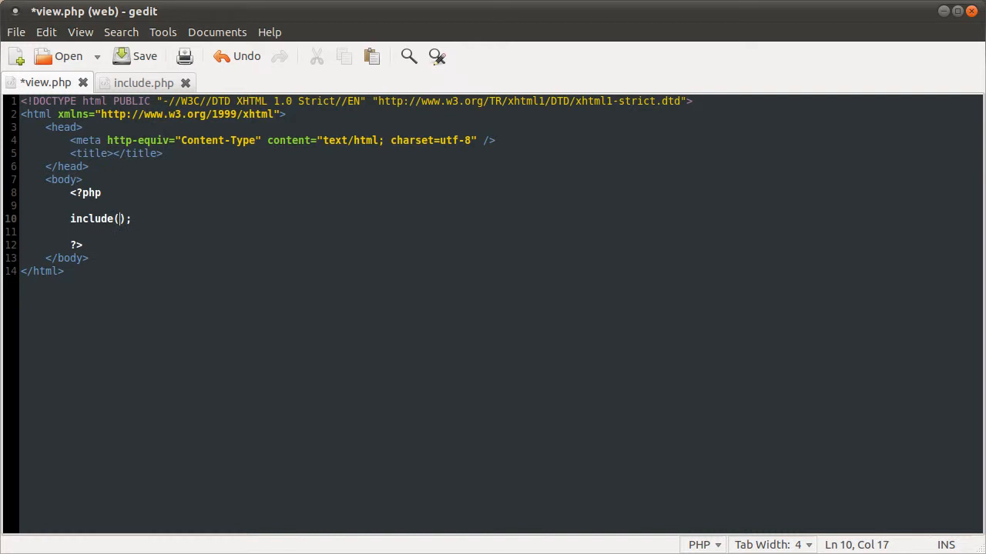
text('inclu)
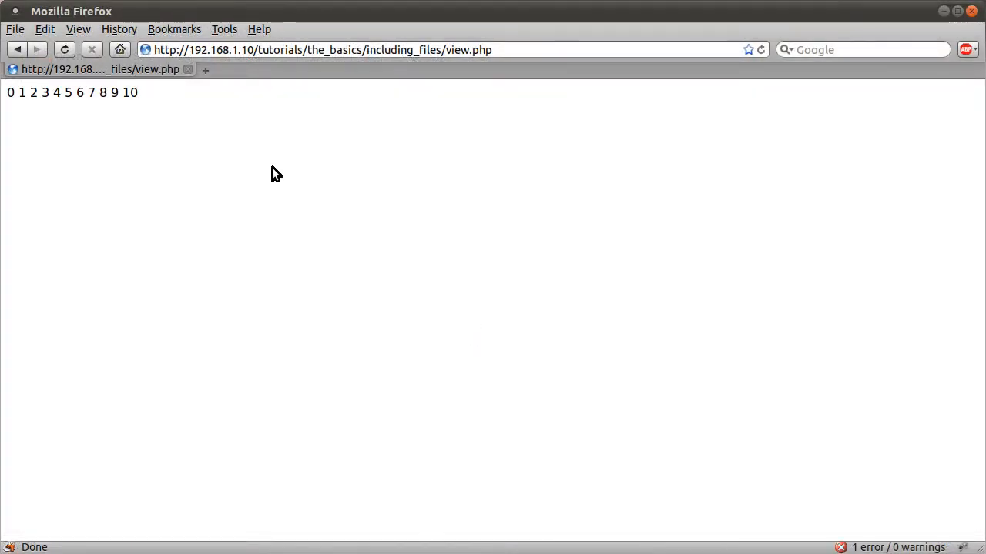
mouse_move(831, 539)
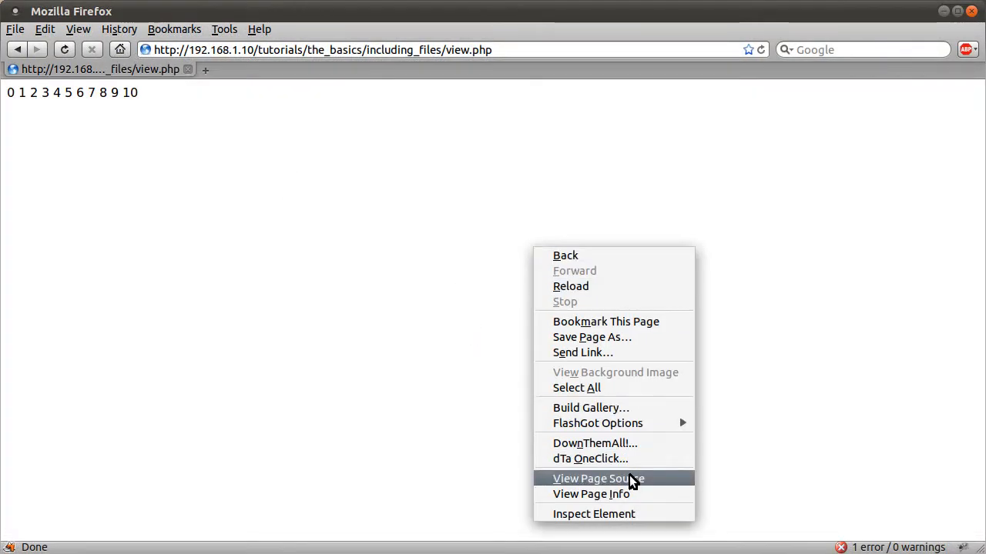
Step: View view.php's page source showing the numbers inside the body, then close the source window
click(597, 477)
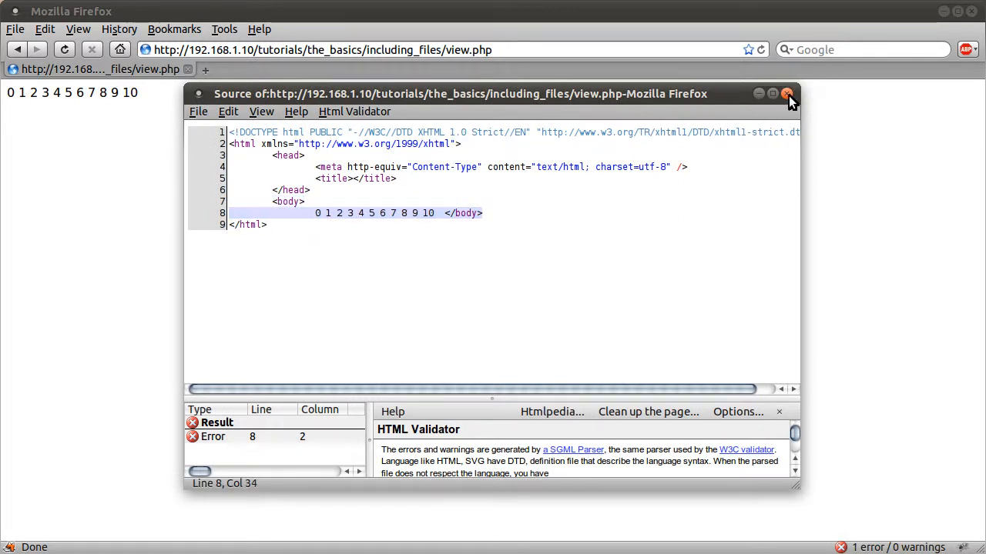
click(787, 94)
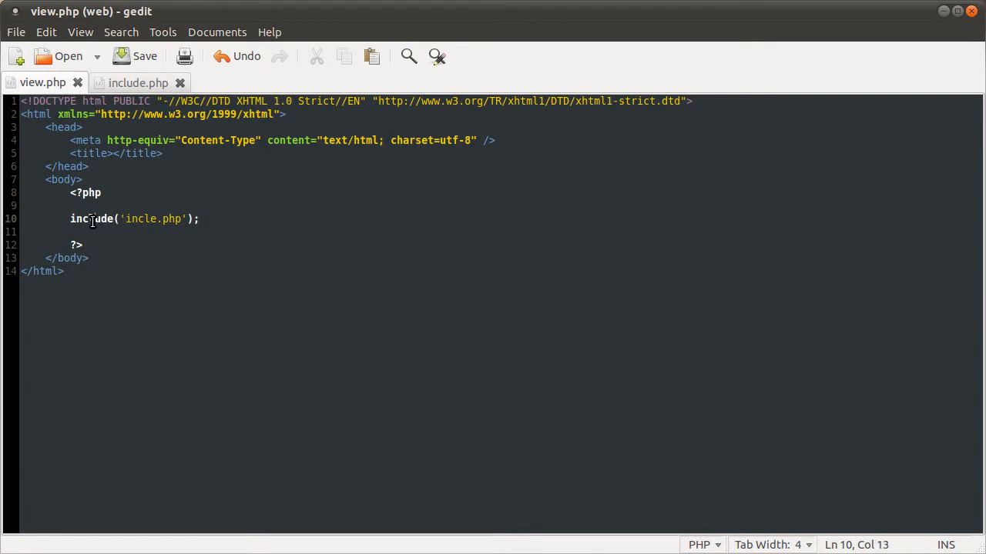
Step: Replace include with require on the misspelled incle.php and test view.php in Firefox
text(require)
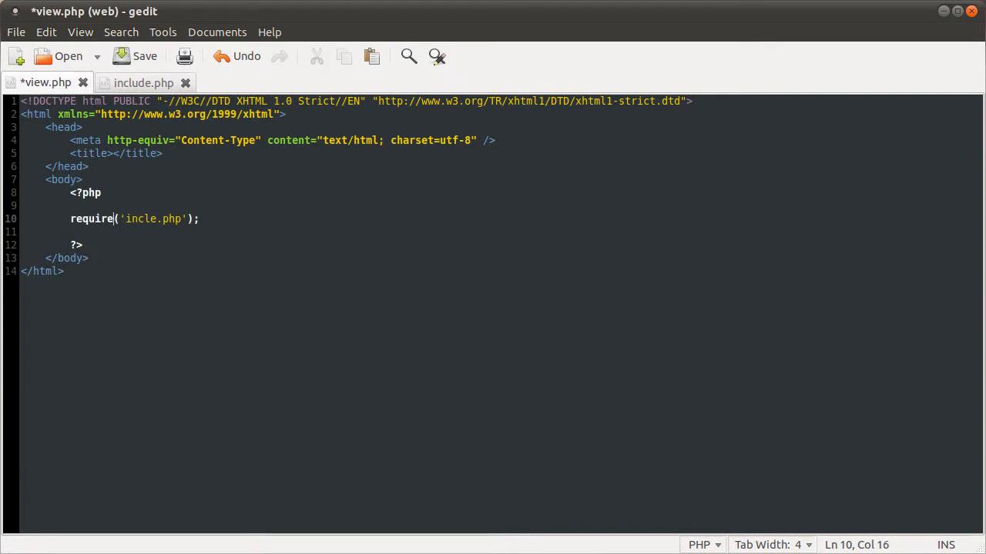
click(145, 55)
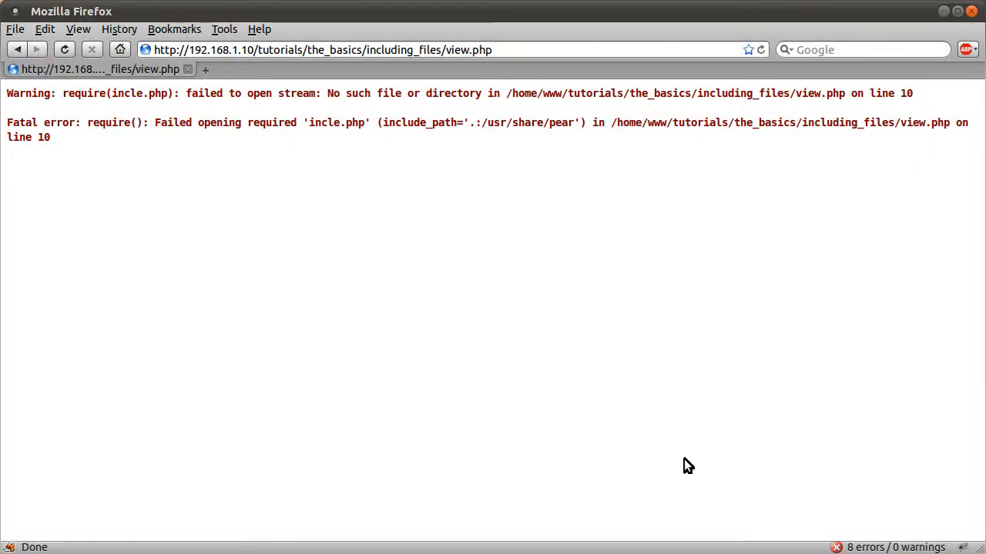
mouse_move(81, 120)
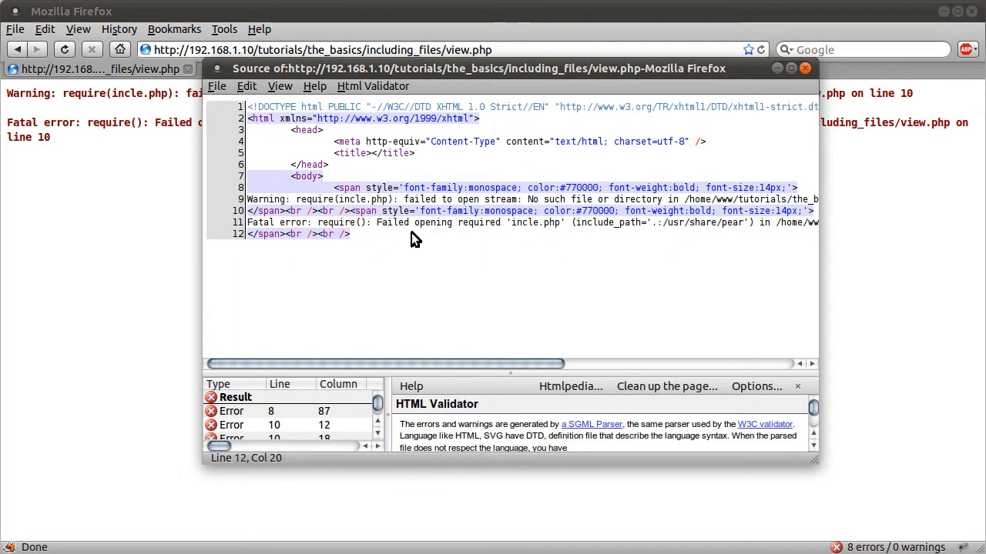
mouse_move(500, 240)
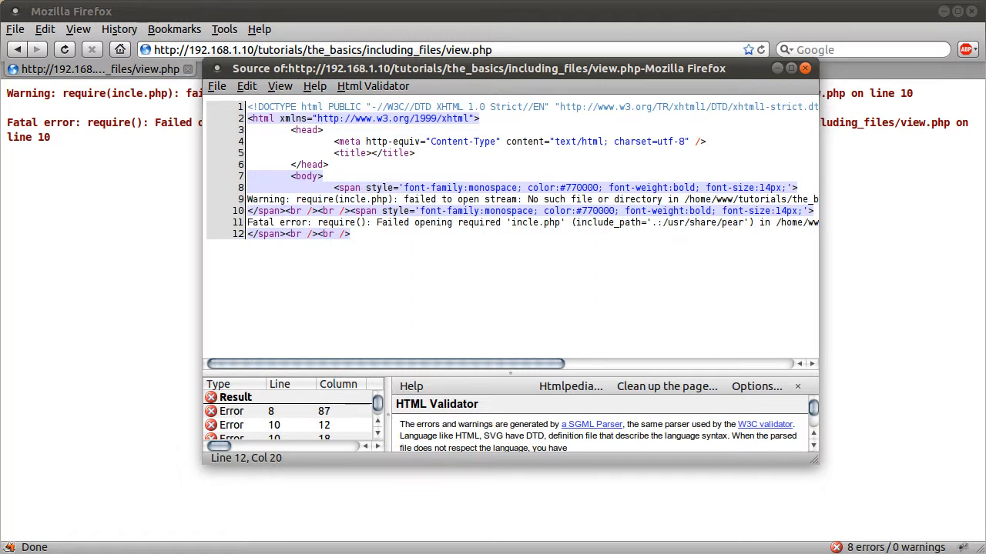
mouse_move(881, 247)
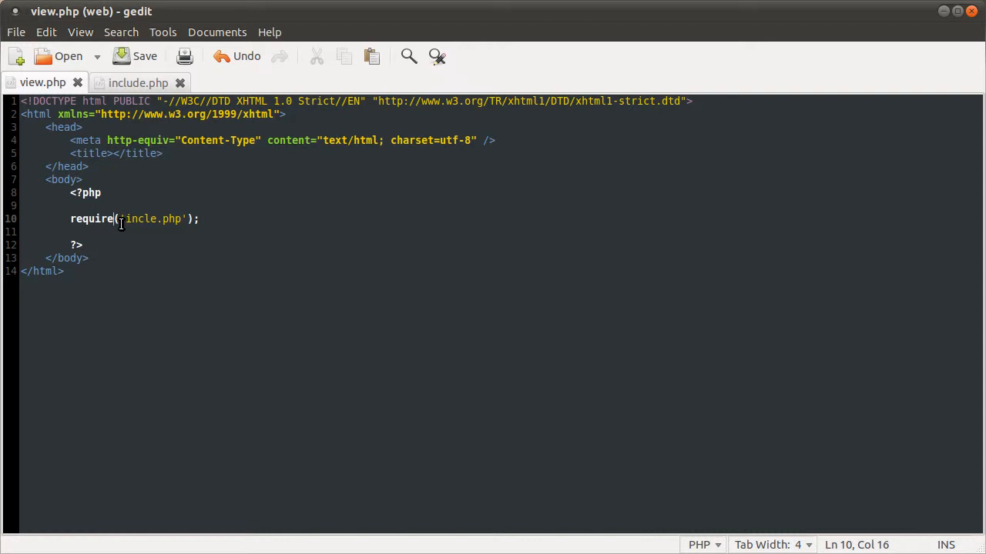
Step: Restore include('include.php'), add include_once('include.php'); below it, and save view.php
double_click(92, 219)
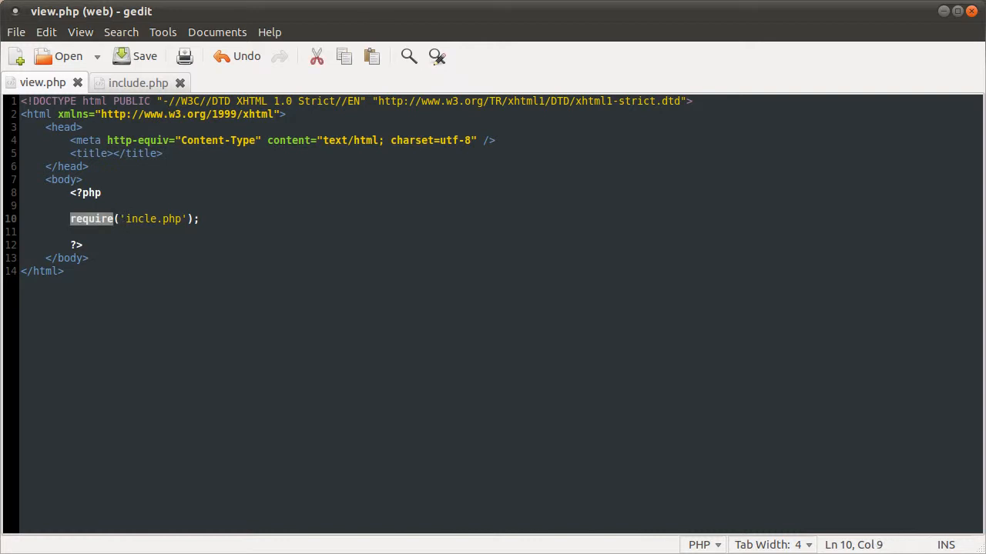
text(include)
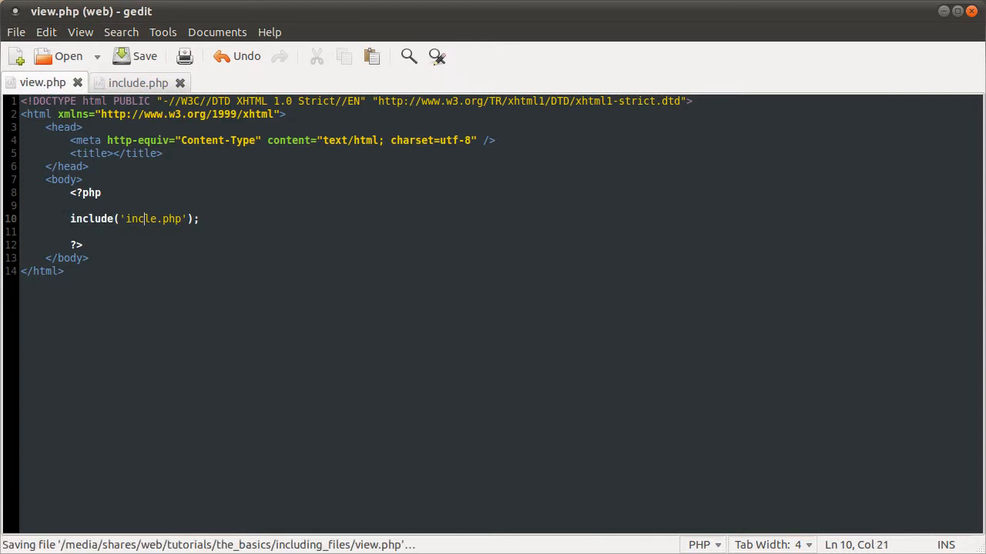
text(ud)
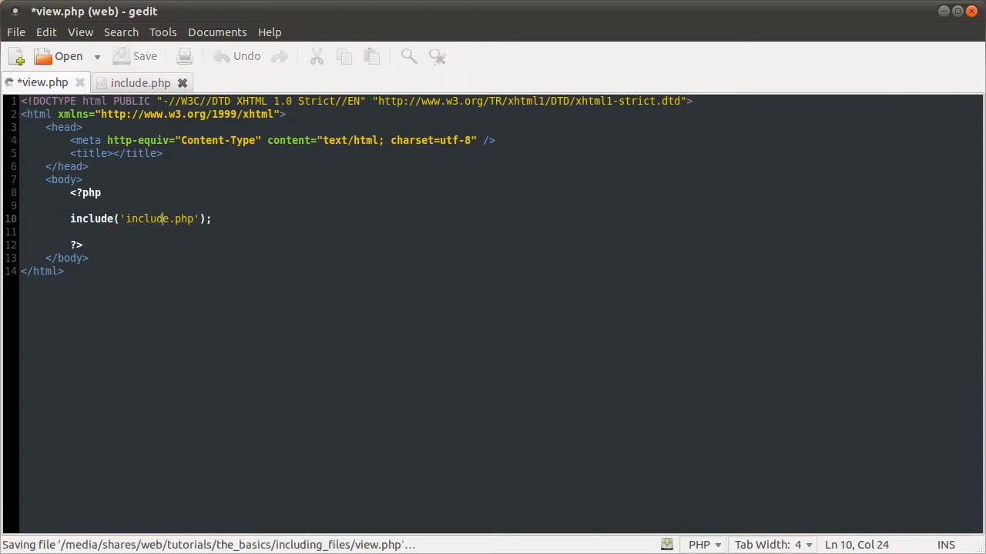
click(145, 55)
text(include_once('include.php');)
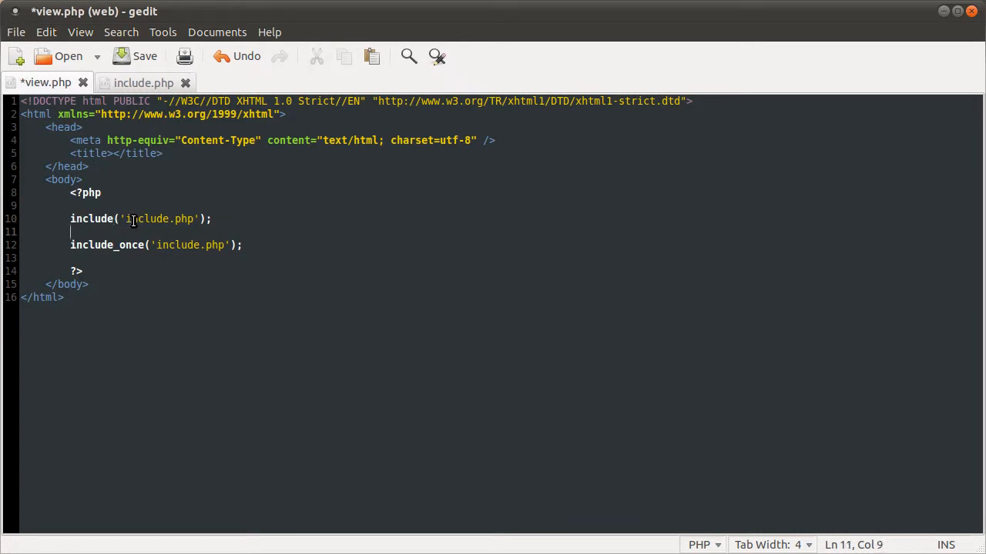
key(ctrl+s)
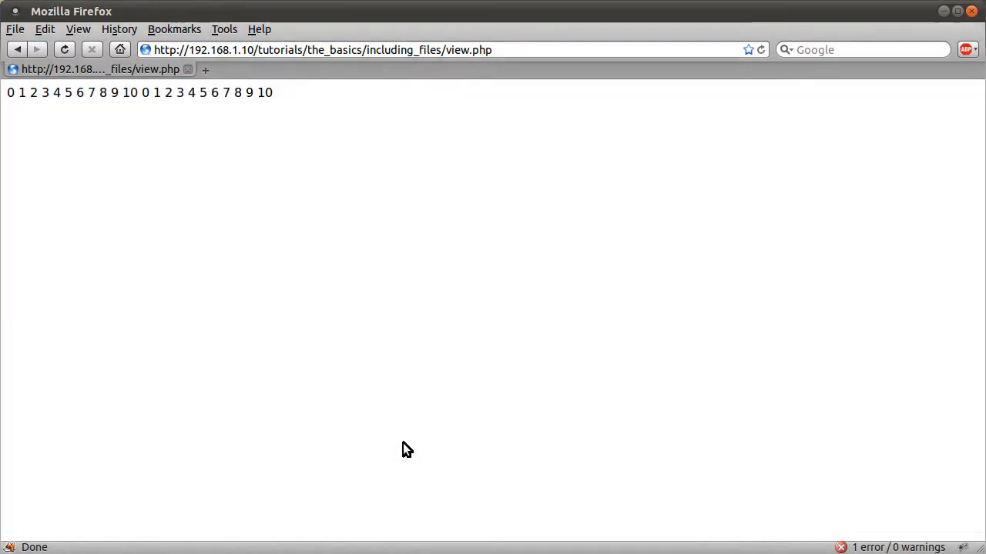
mouse_move(238, 348)
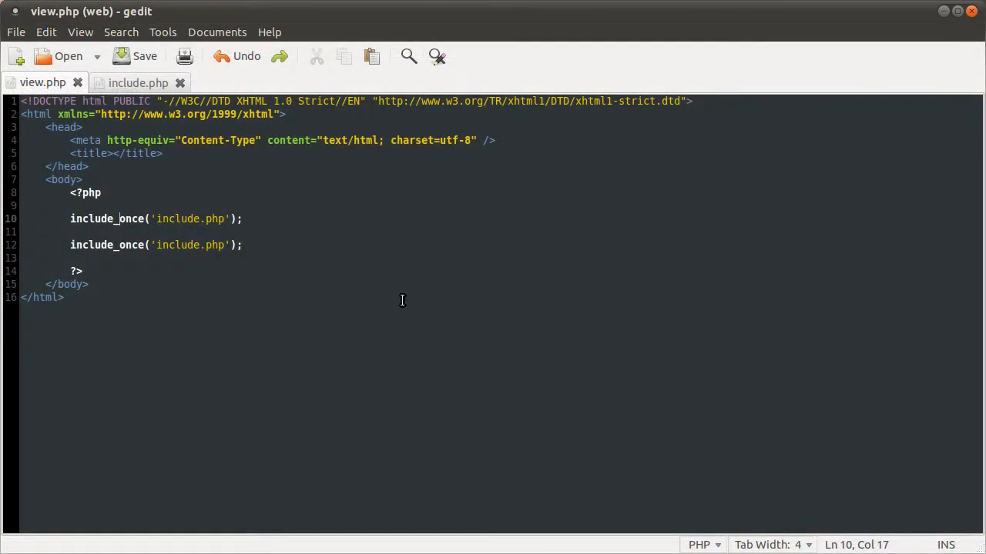
mouse_move(145, 213)
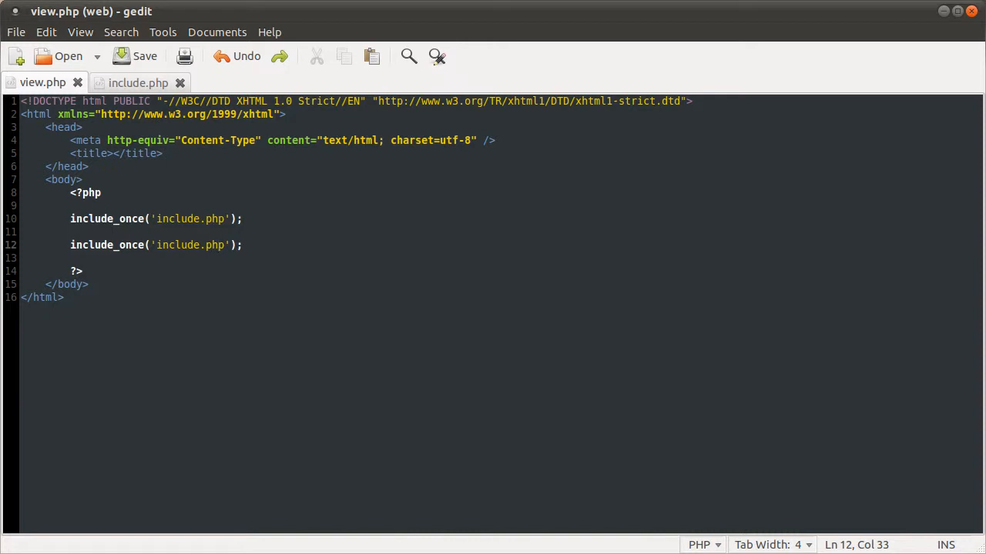
mouse_move(204, 245)
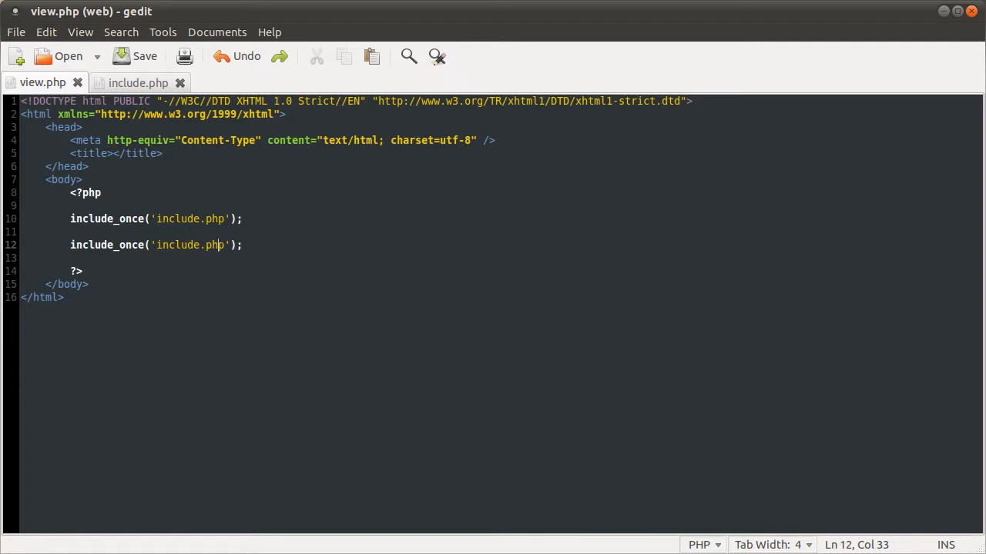
mouse_move(662, 278)
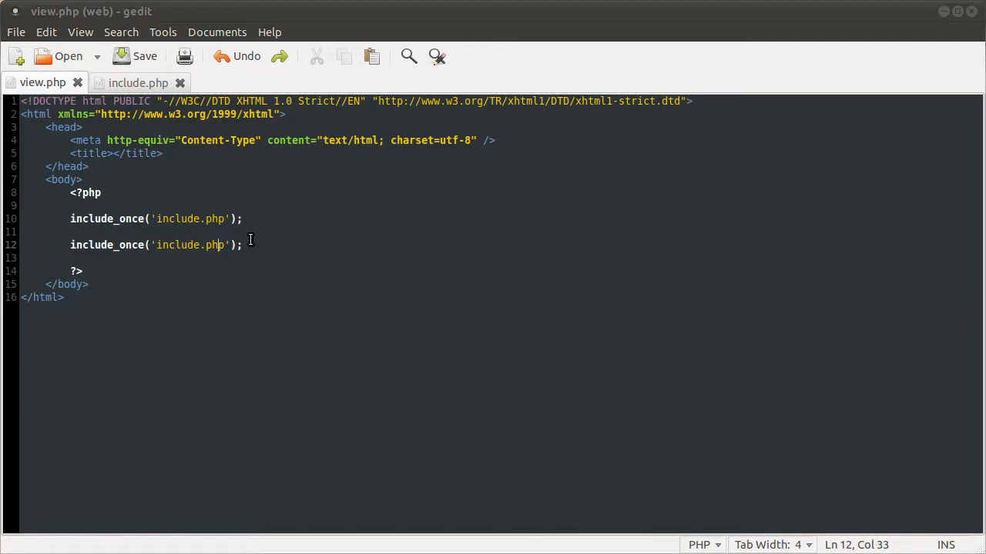
mouse_move(265, 248)
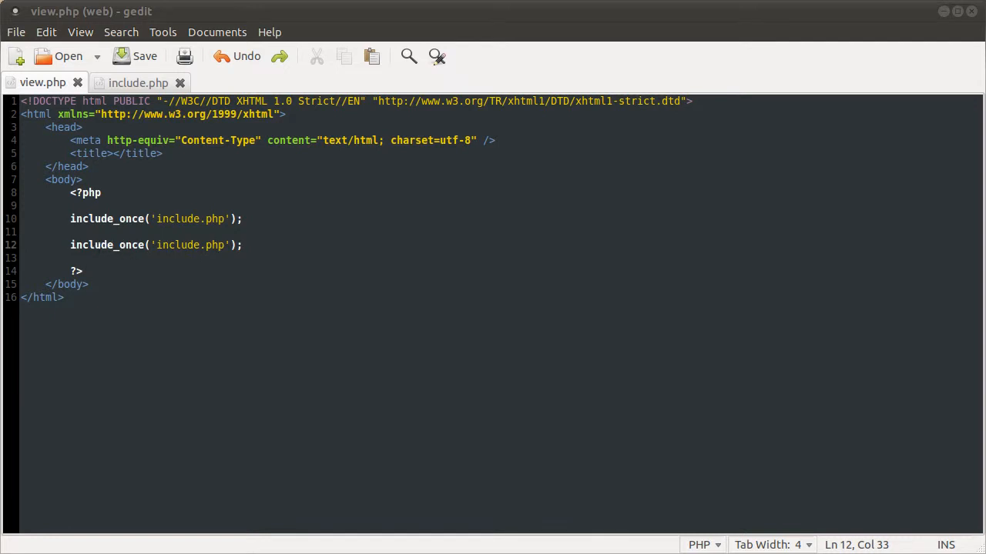
Step: Select the include_once code in view.php's body for removal
double_click(91, 245)
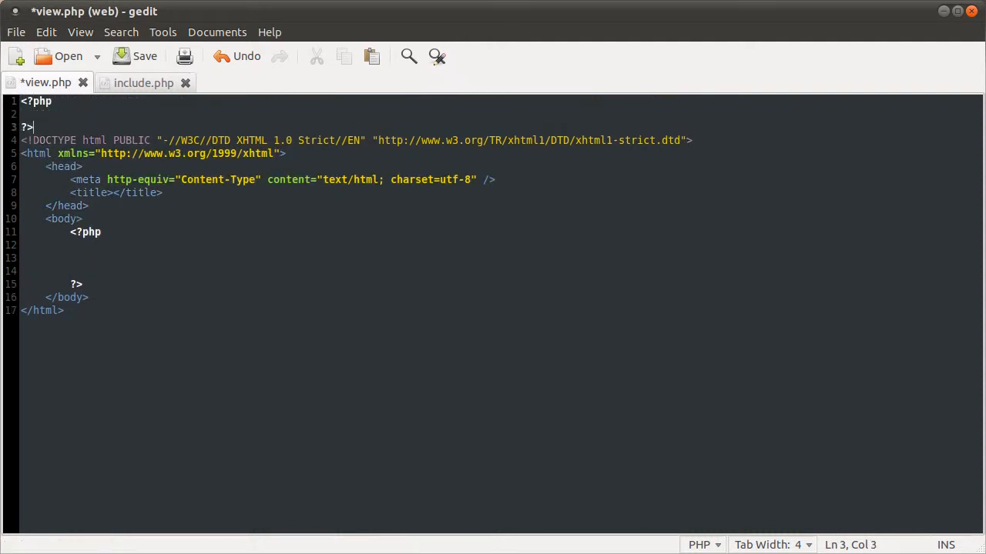
Step: Write include 'include.php'; in the new top PHP block of view.php and save
key(ctrl+s)
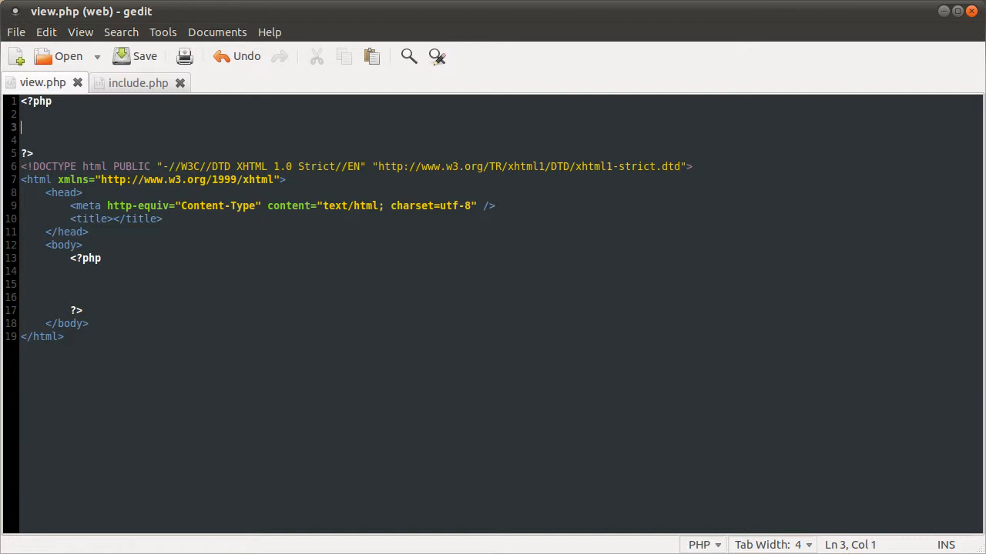
text(include)
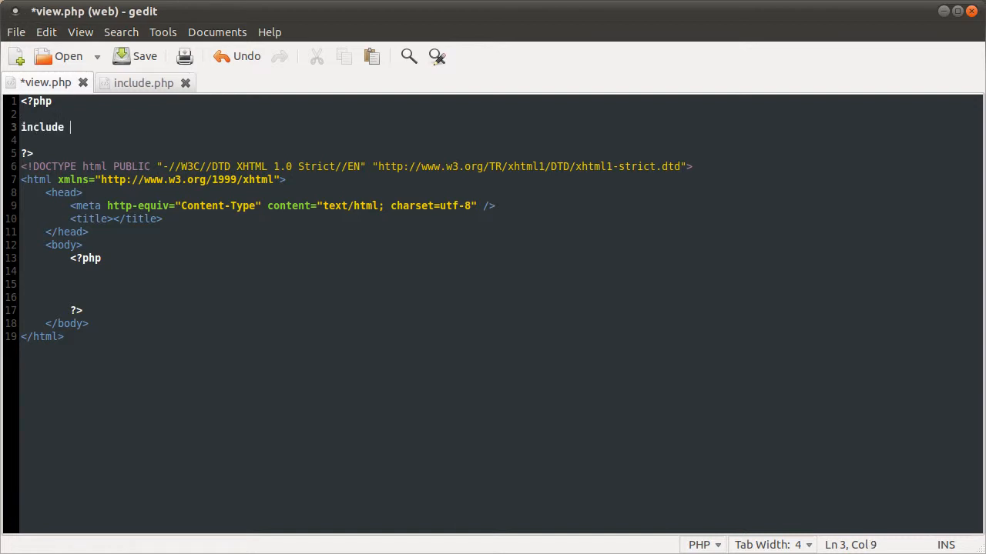
text(')
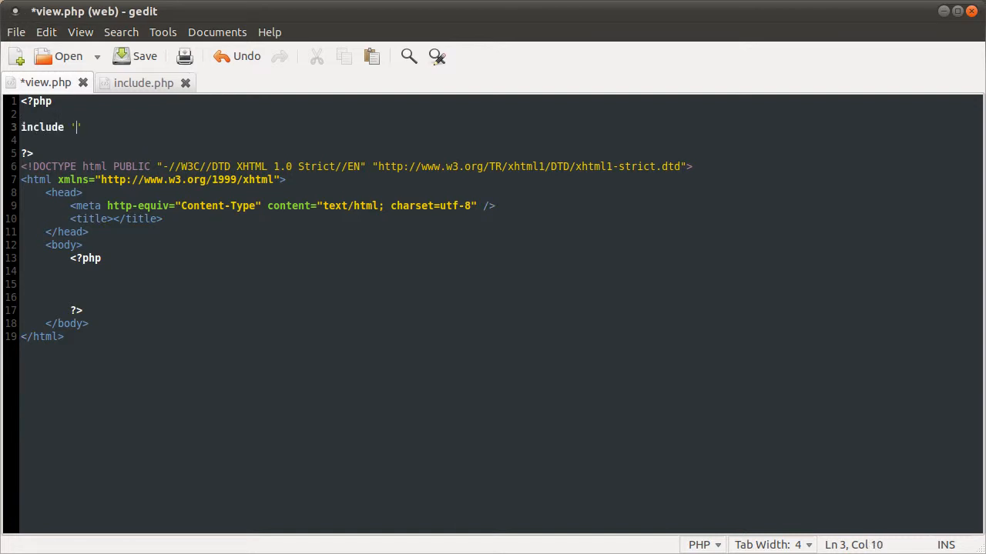
text(incl)
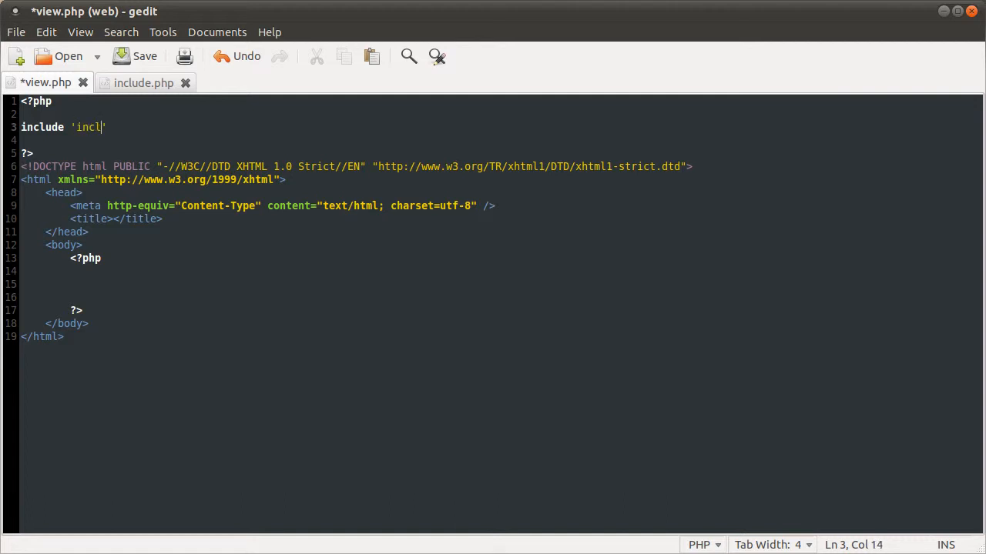
text(ude.php';)
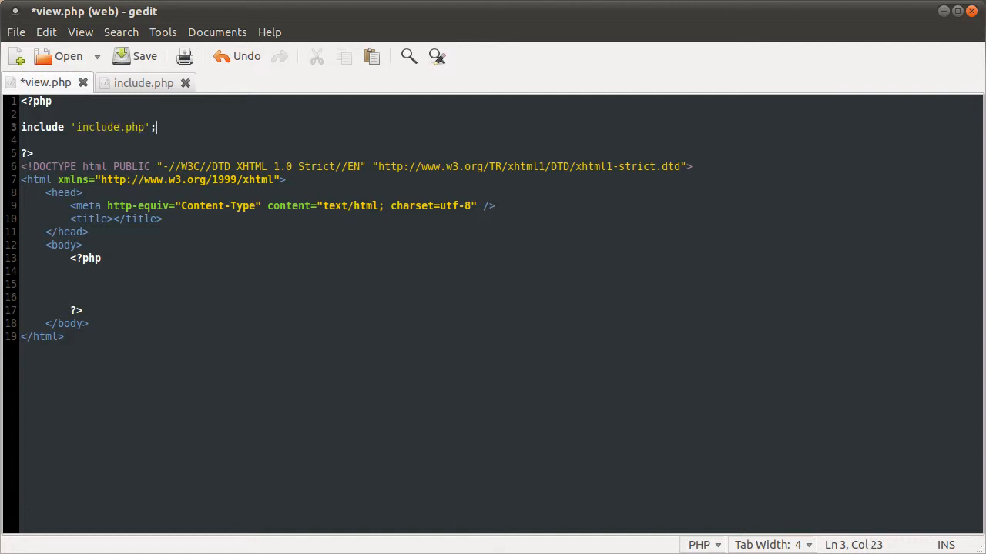
click(145, 55)
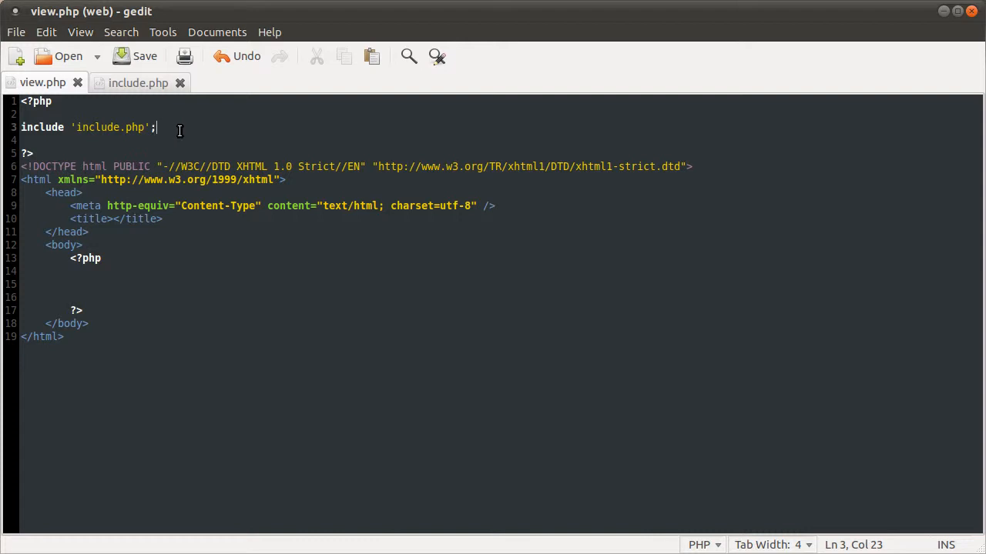
mouse_move(165, 102)
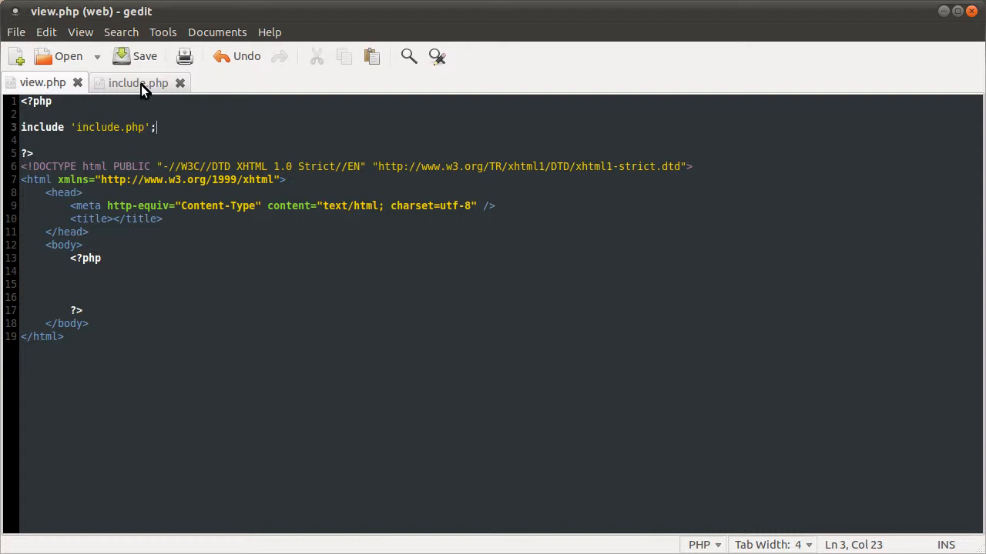
mouse_move(137, 83)
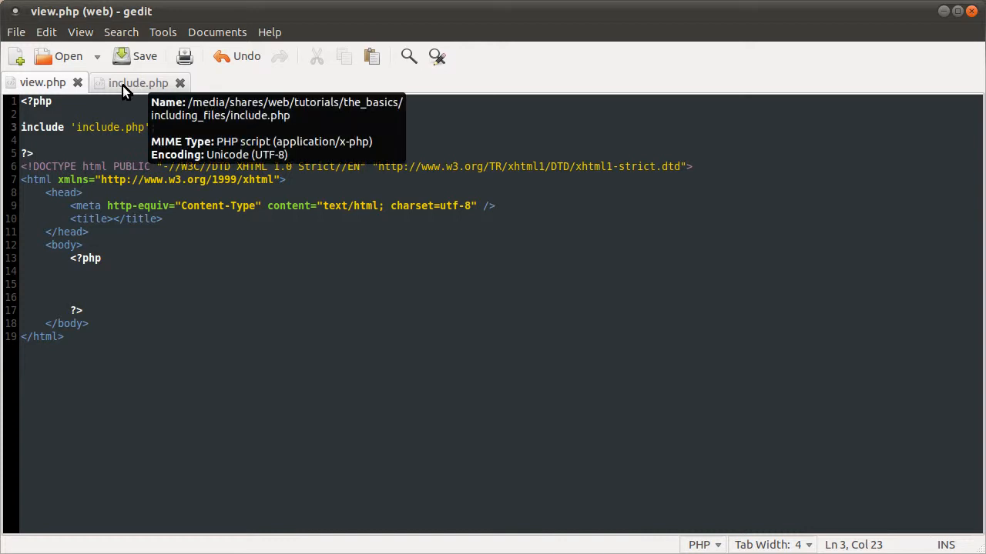
Step: Add return 'test'; inside include.php's PHP block
click(138, 84)
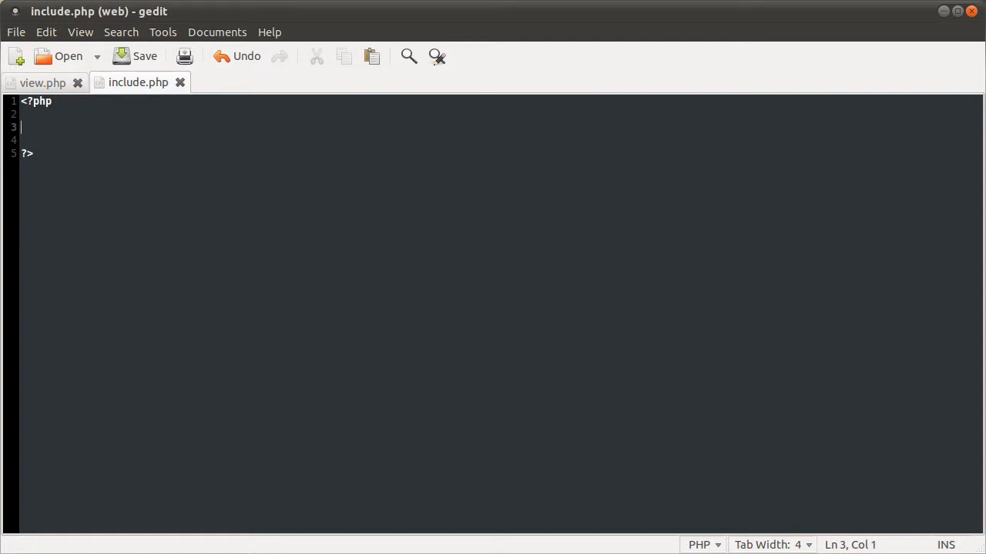
text(re)
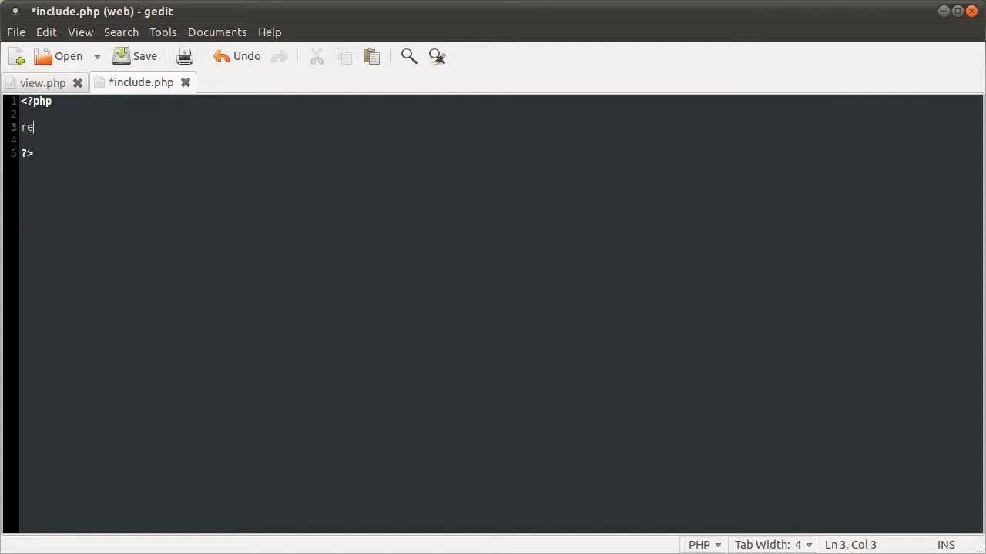
text(turn 'te)
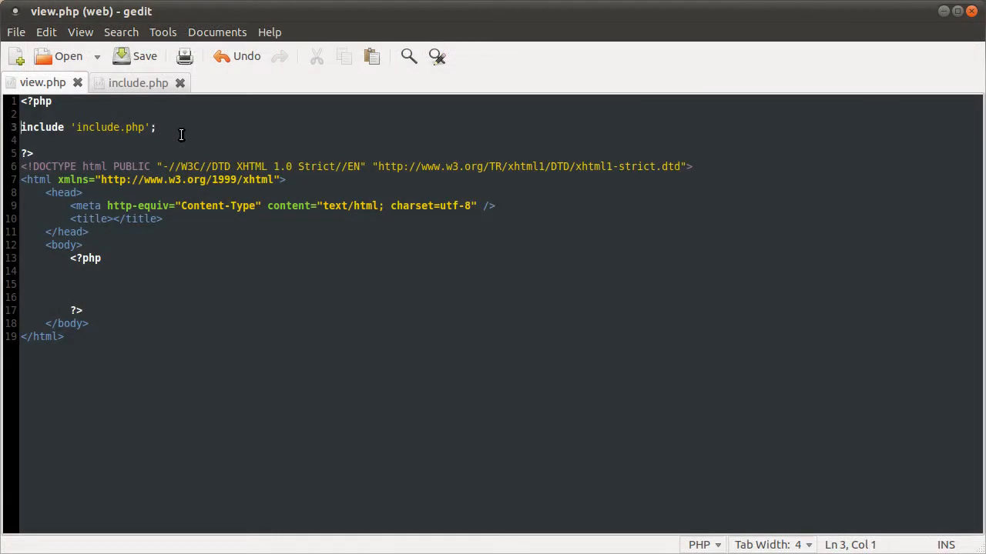
Step: Assign include.php's result to $example and echo $example in view.php's body, then show include.php
text($)
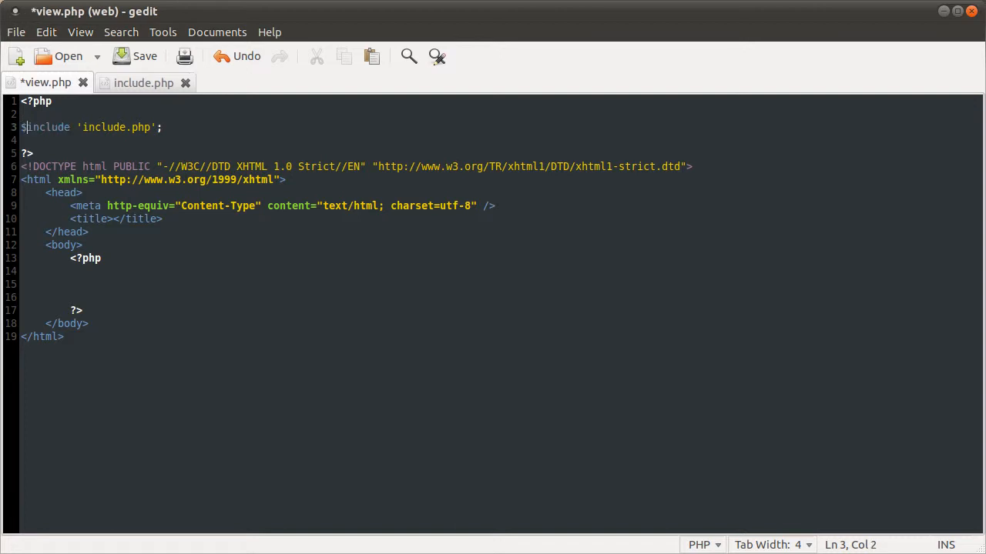
text($example =)
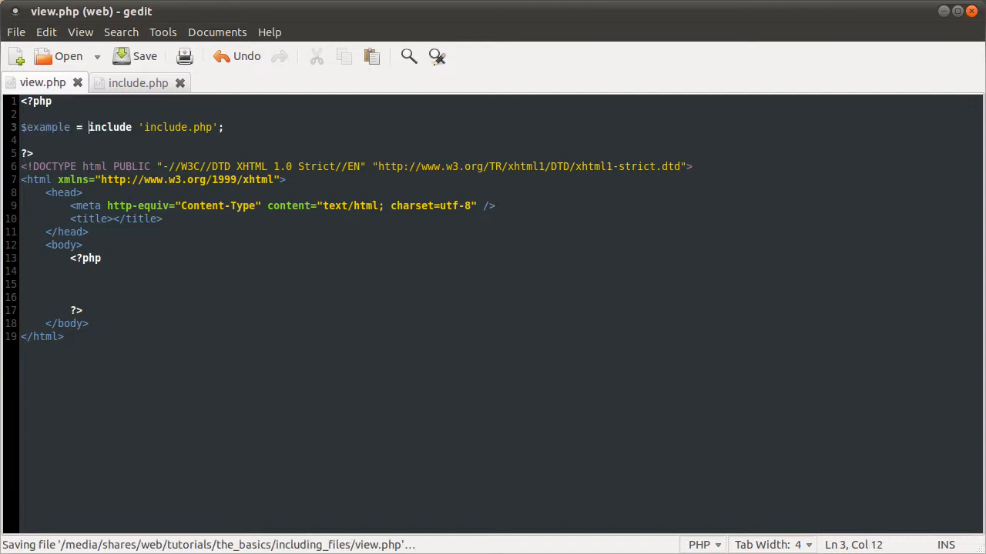
text(ech)
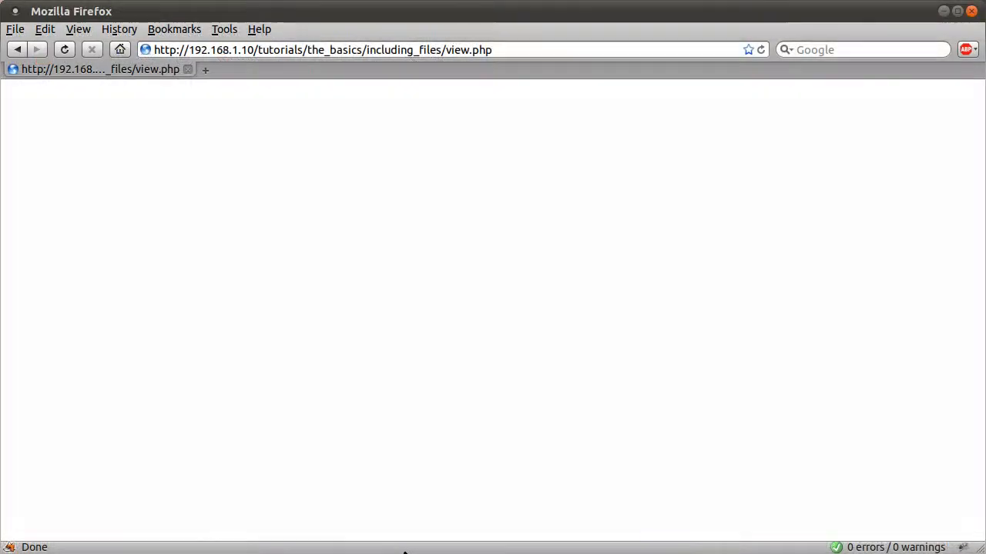
click(65, 50)
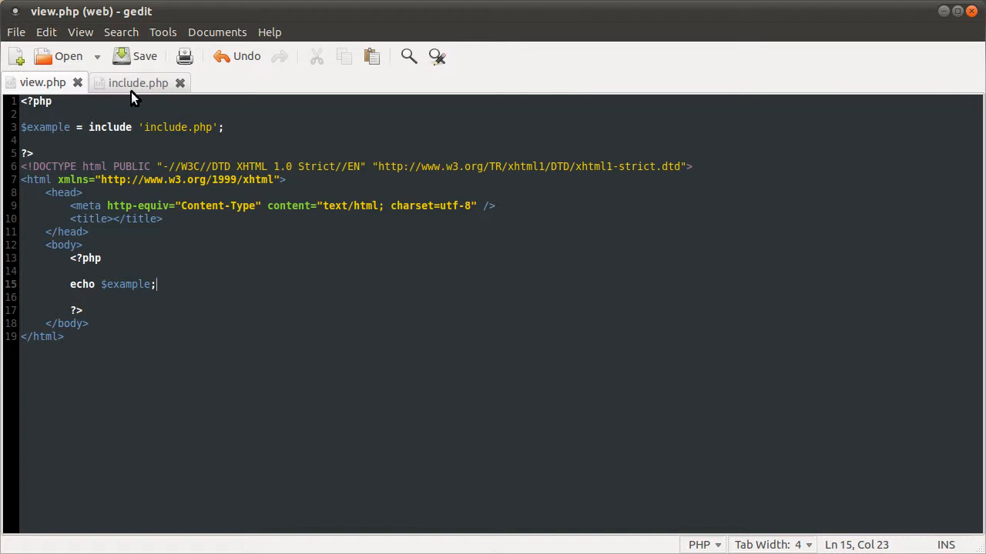
click(139, 84)
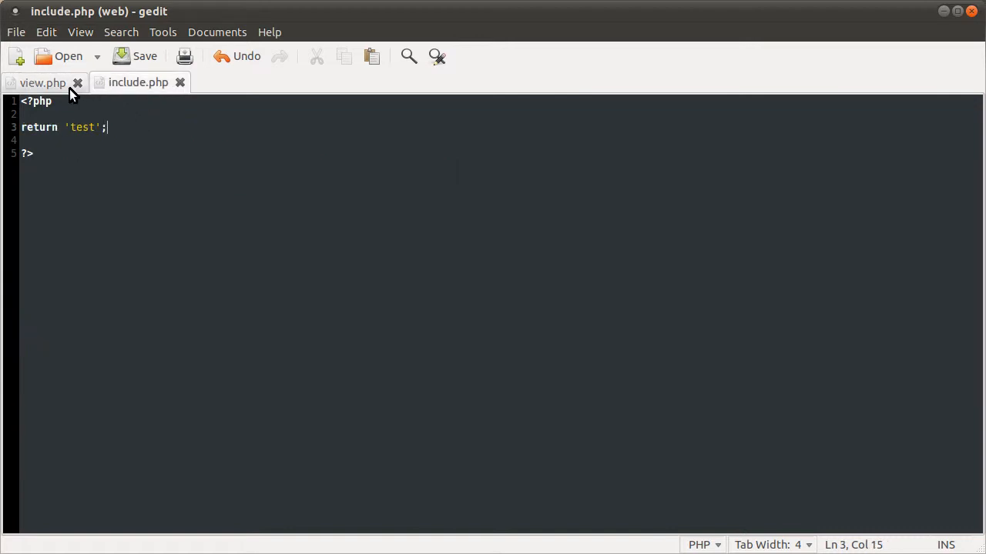
mouse_move(46, 91)
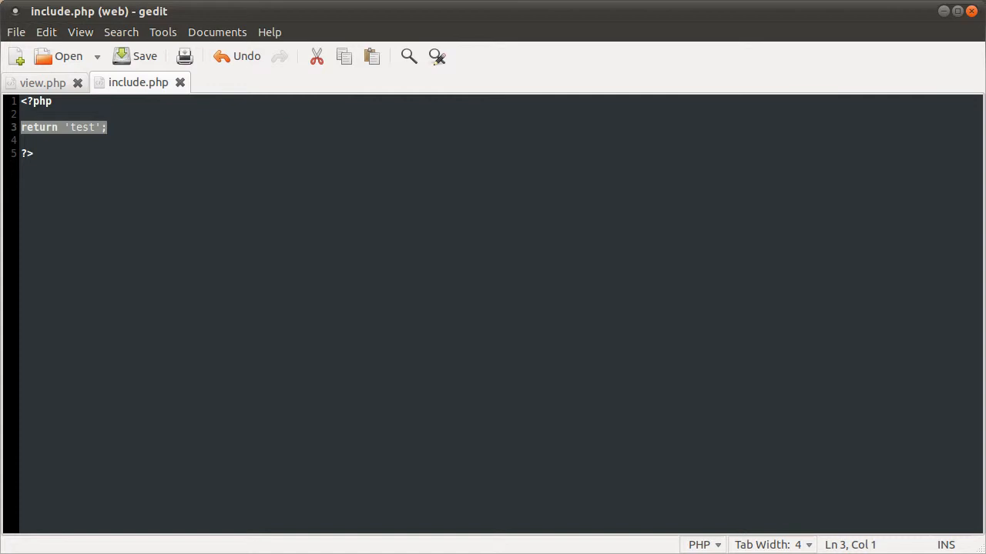
Step: Wrap the include in if (... == 'test') echoing inside the block, drop the body echo, and save view.php
click(43, 83)
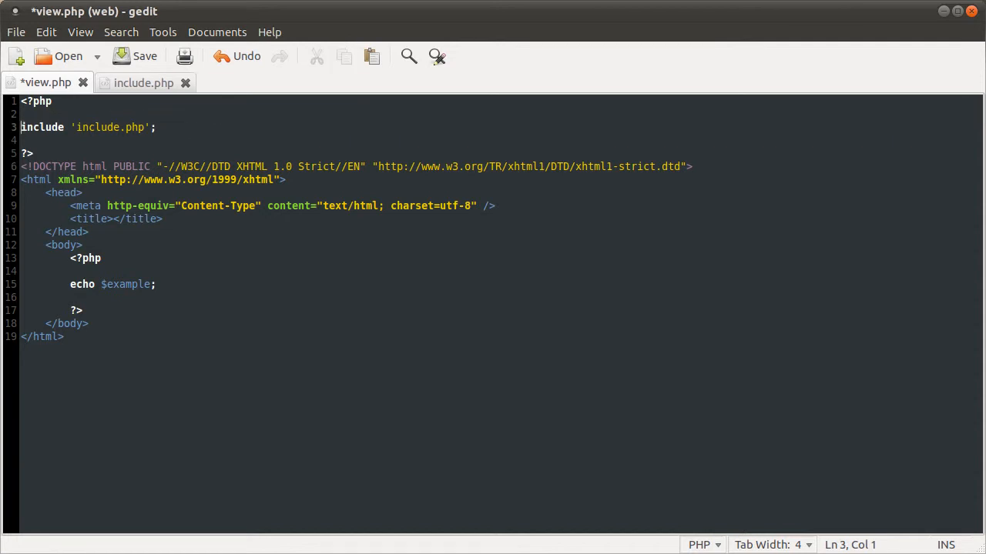
text(if (()
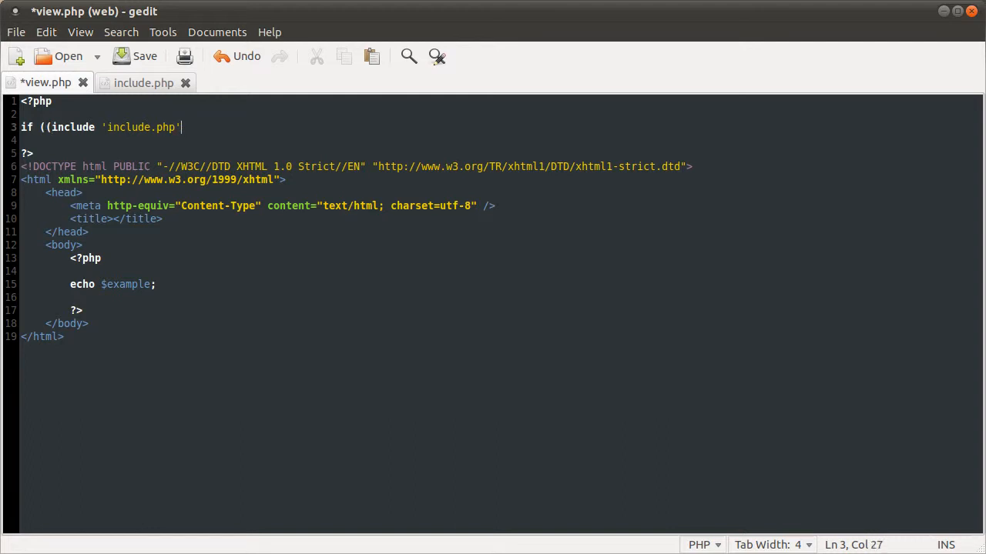
text() ==)
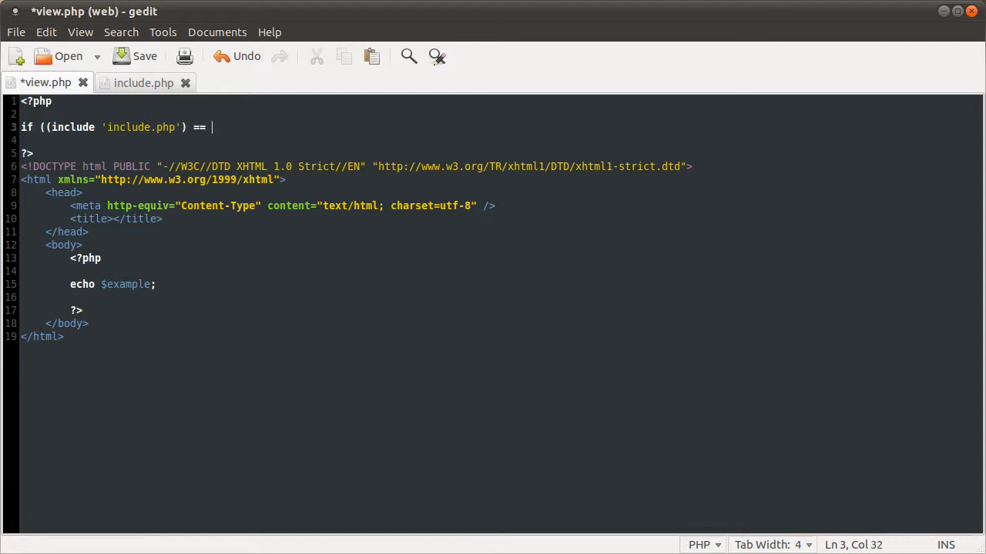
text('test'){)
text(})
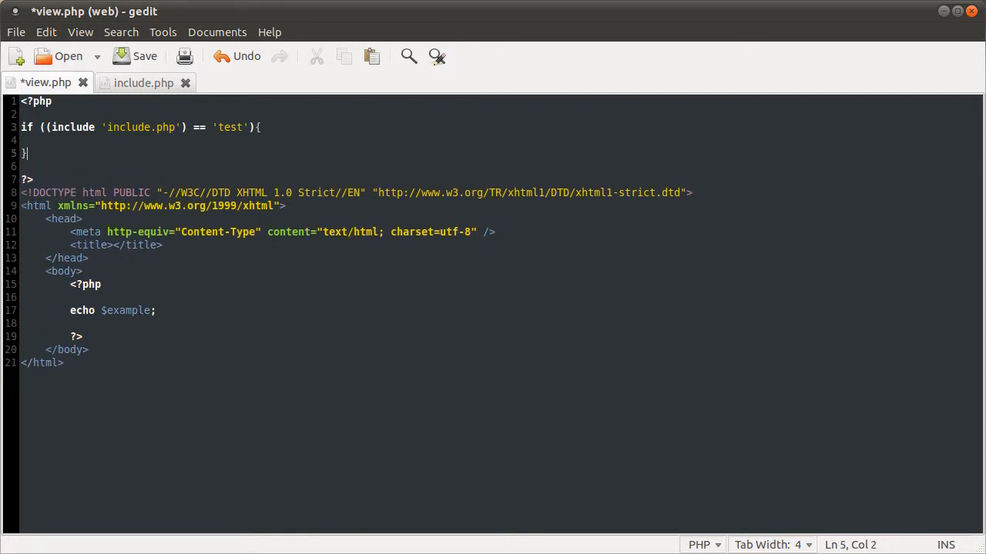
text(e)
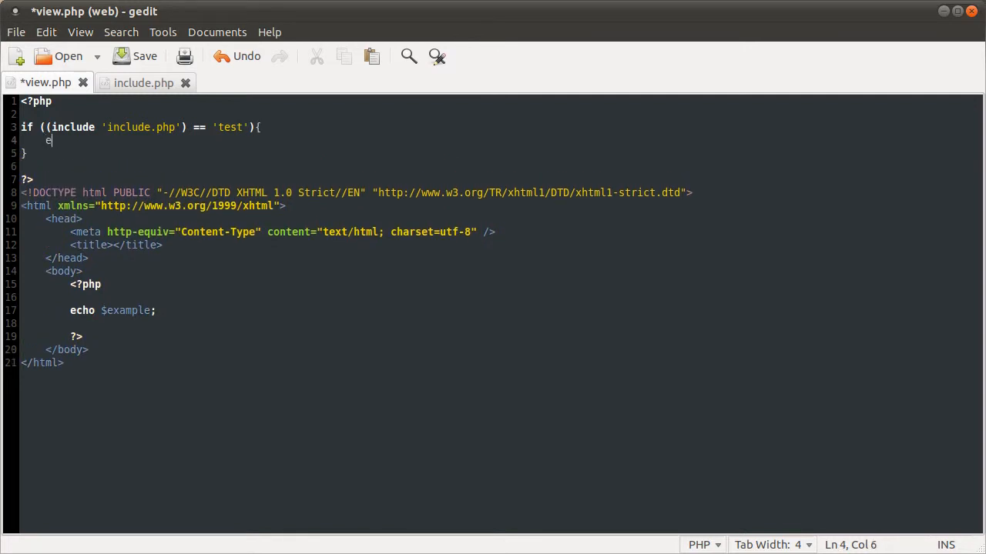
text(cho 'teet)
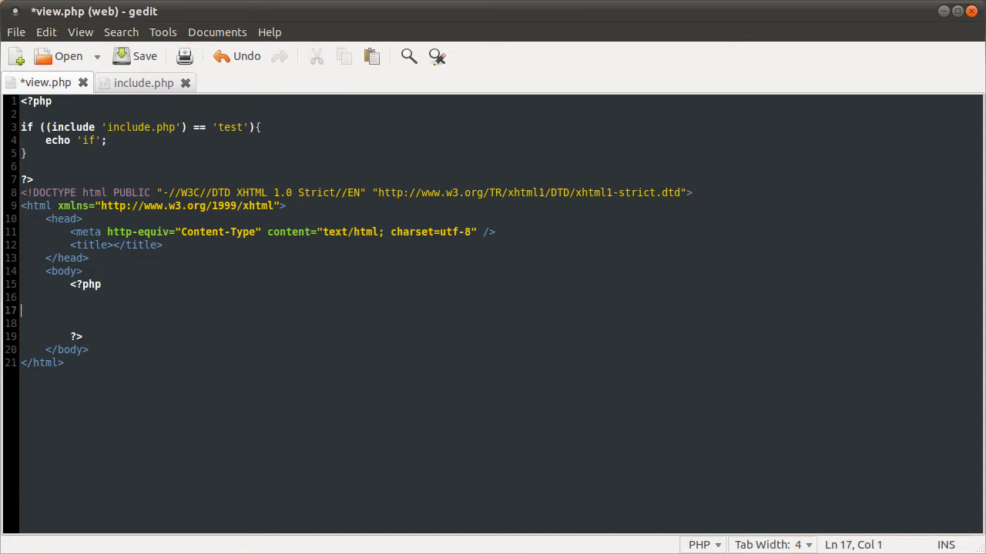
key(ctrl+s)
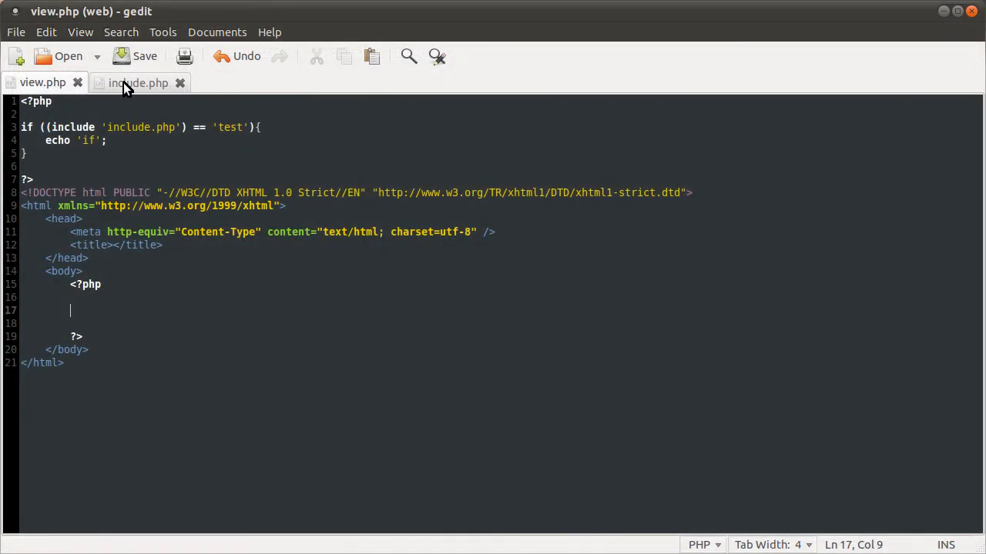
click(138, 83)
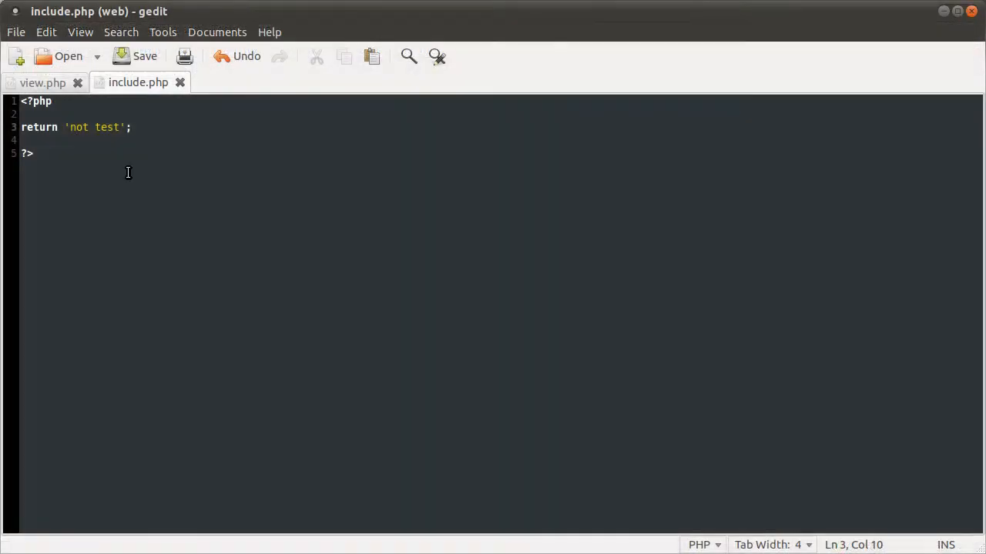
click(43, 83)
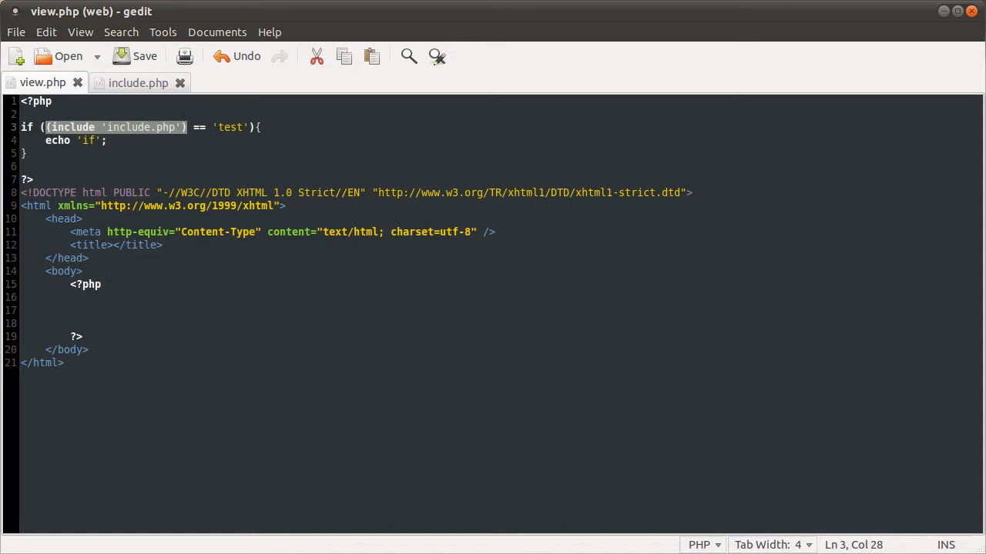
click(111, 126)
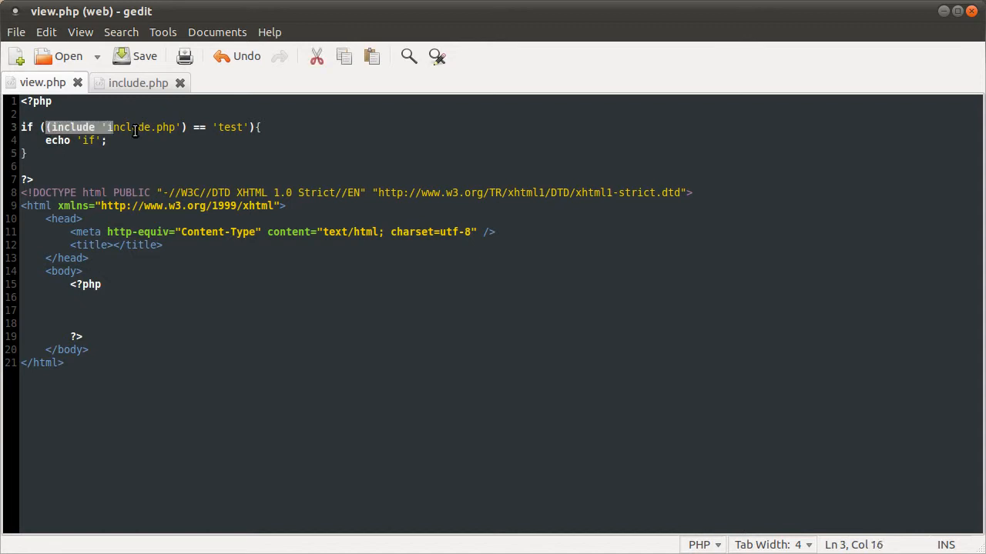
click(185, 127)
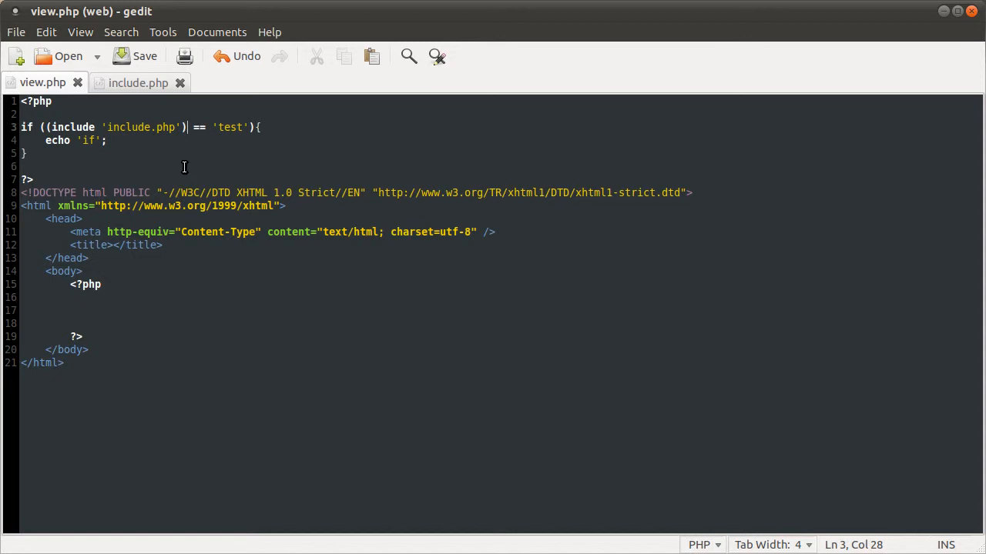
Step: Write the condition as include('include.php') == 'test' with parentheses and save view.php
text())
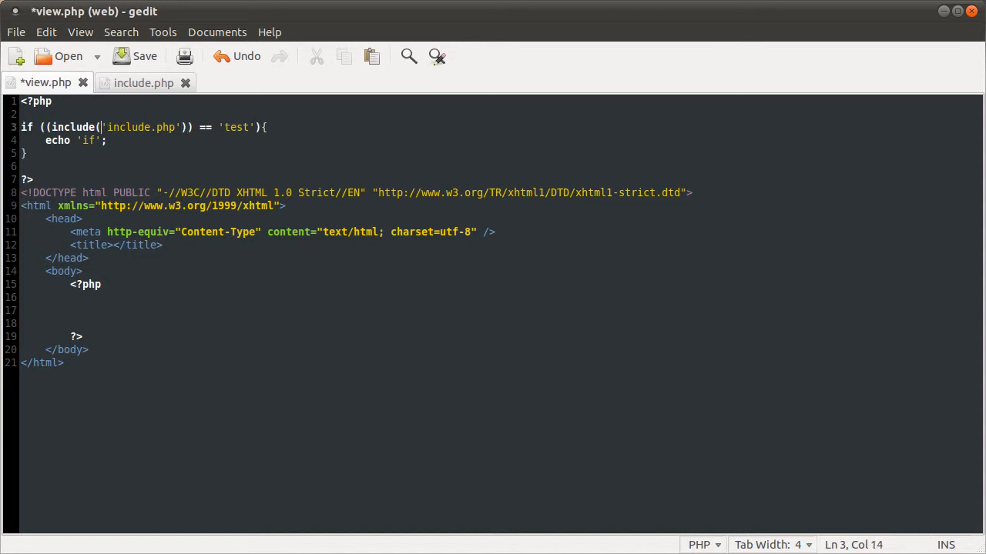
key(ctrl+s)
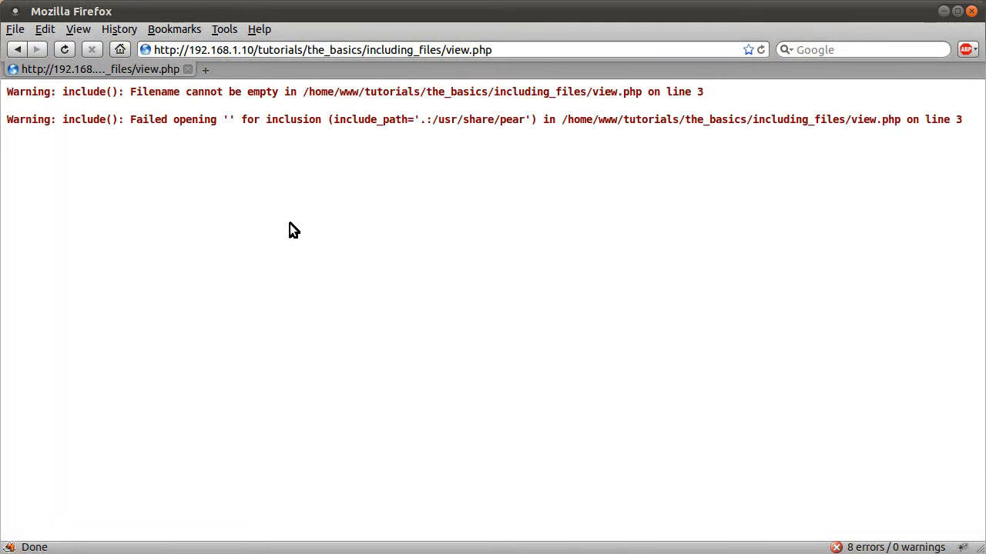
mouse_move(317, 291)
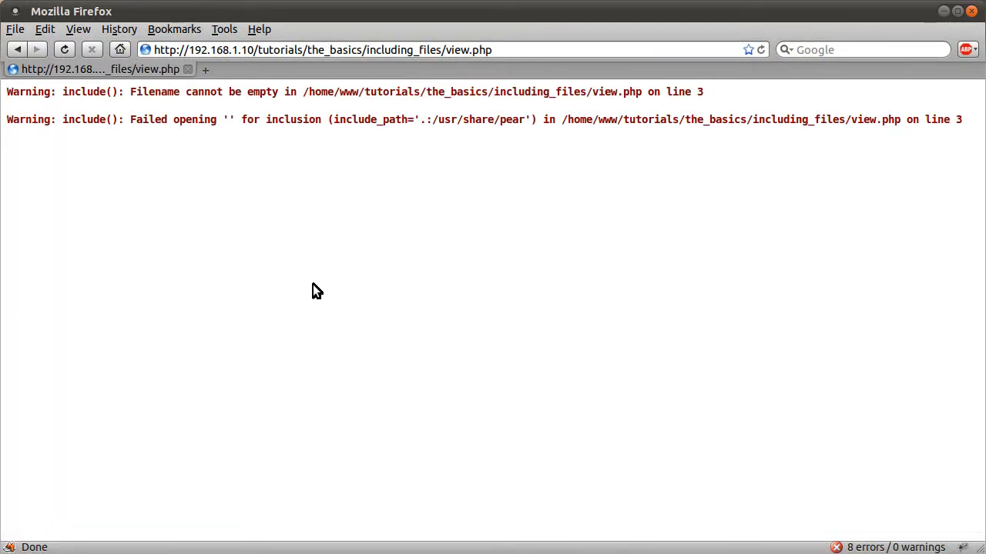
mouse_move(646, 291)
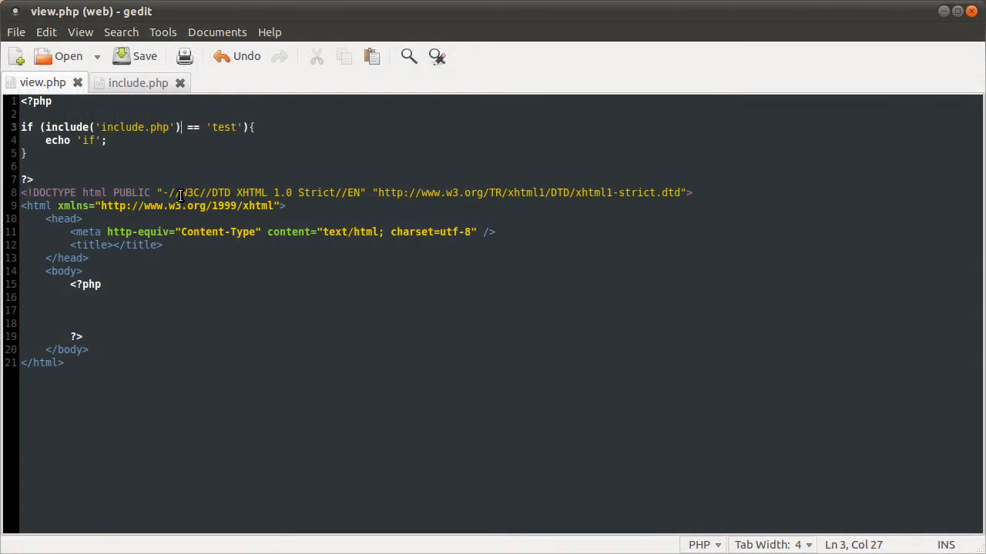
mouse_move(154, 146)
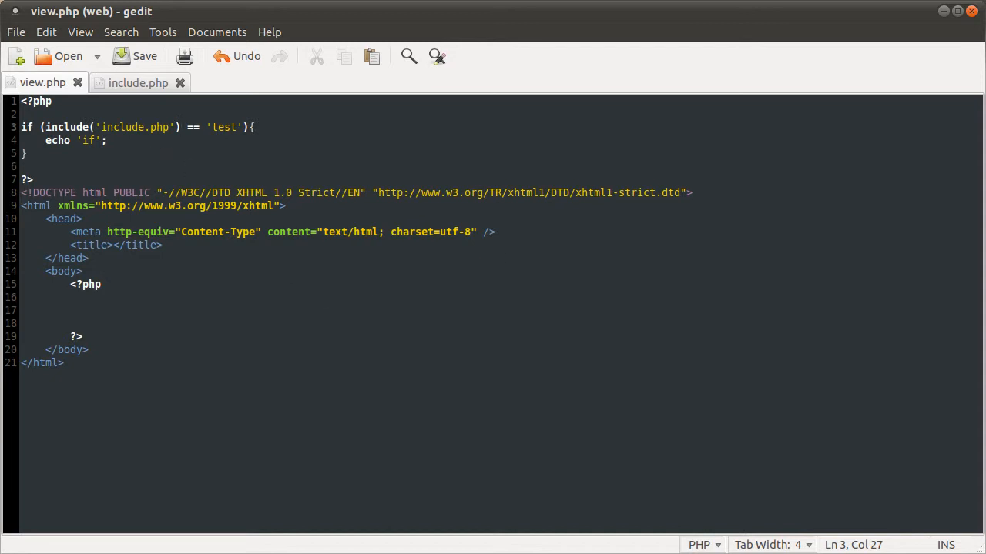
Step: Retype the condition on a fresh line as include('include.php') == 'test'
click(182, 126)
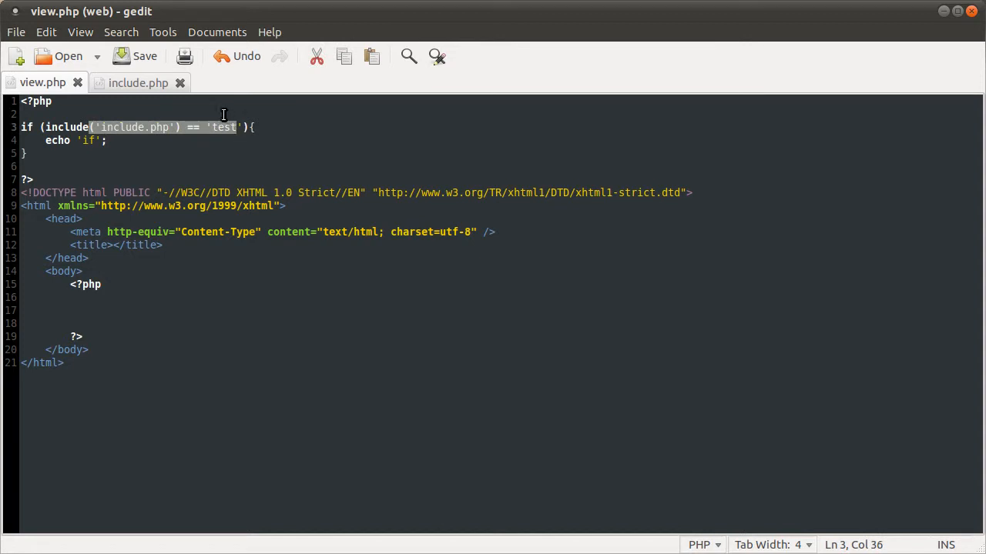
key(Return)
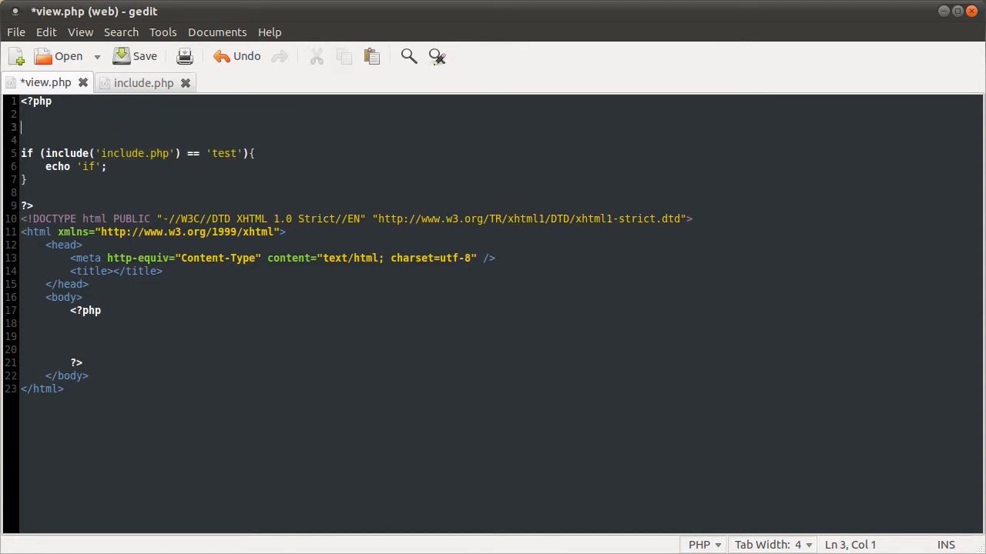
text(include)
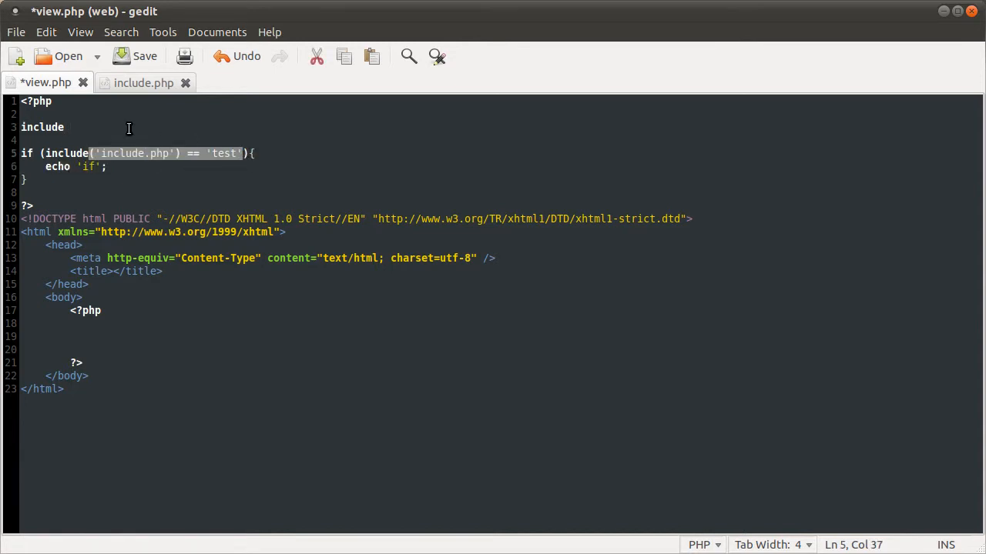
text(())
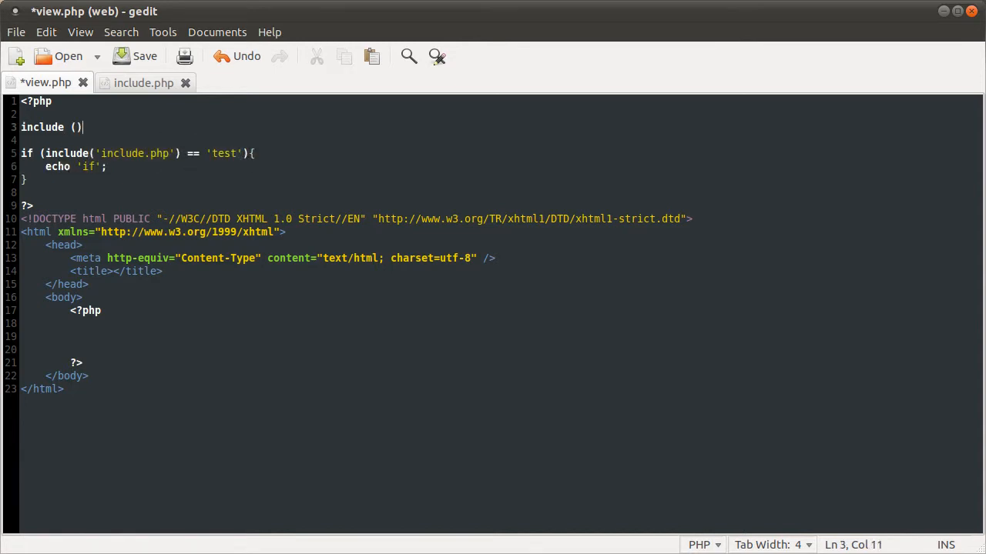
text(('include.php') == 'test')
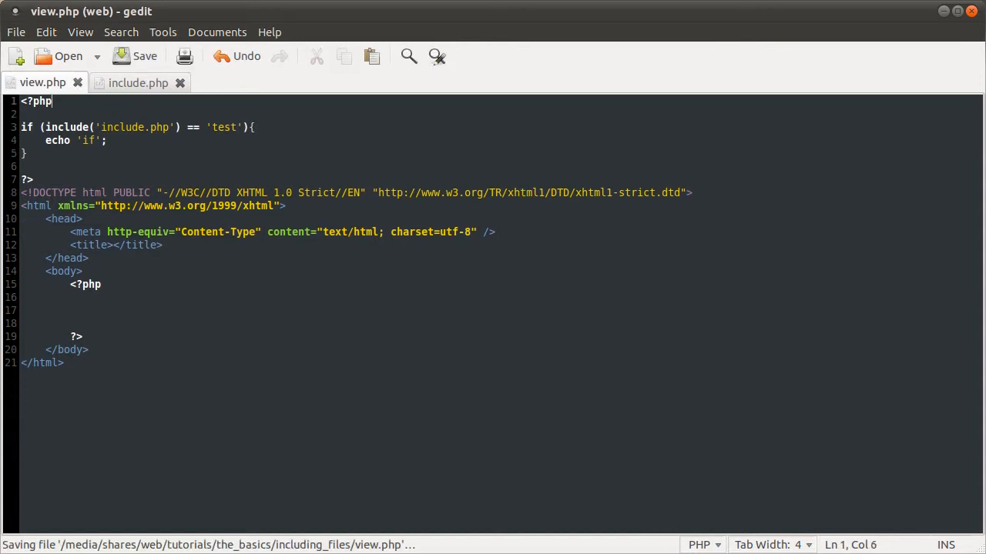
Step: Adjust the condition's opening parenthesis, then clear the if block and save view.php
click(95, 126)
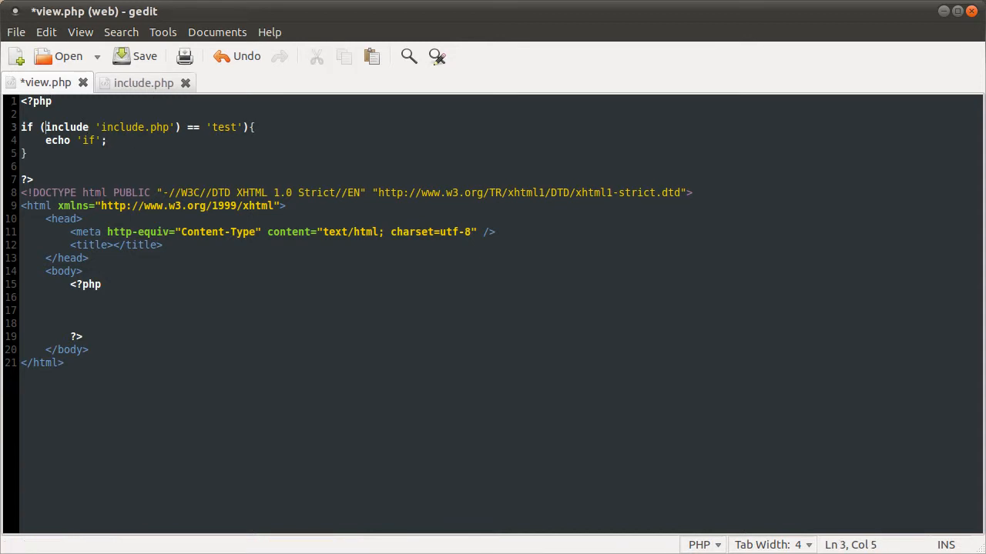
text(()
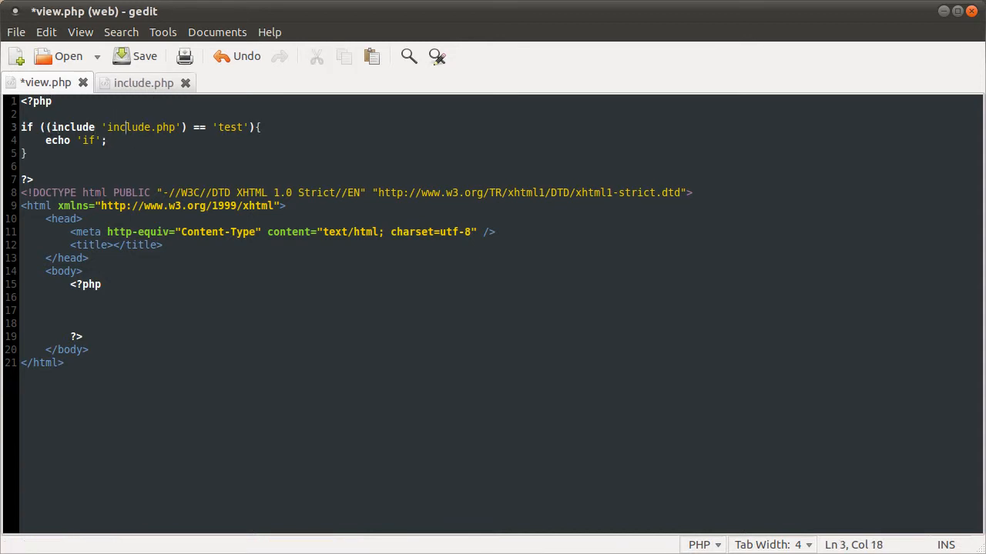
key(ctrl+s)
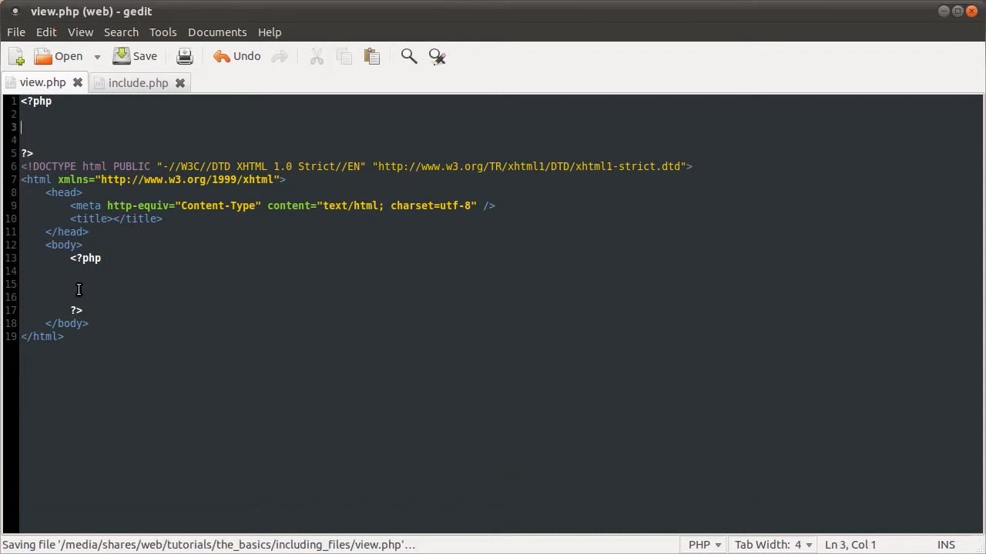
Step: Write include('include.php'); in view.php's body and select include.php's return 'not test'; line
text(incl)
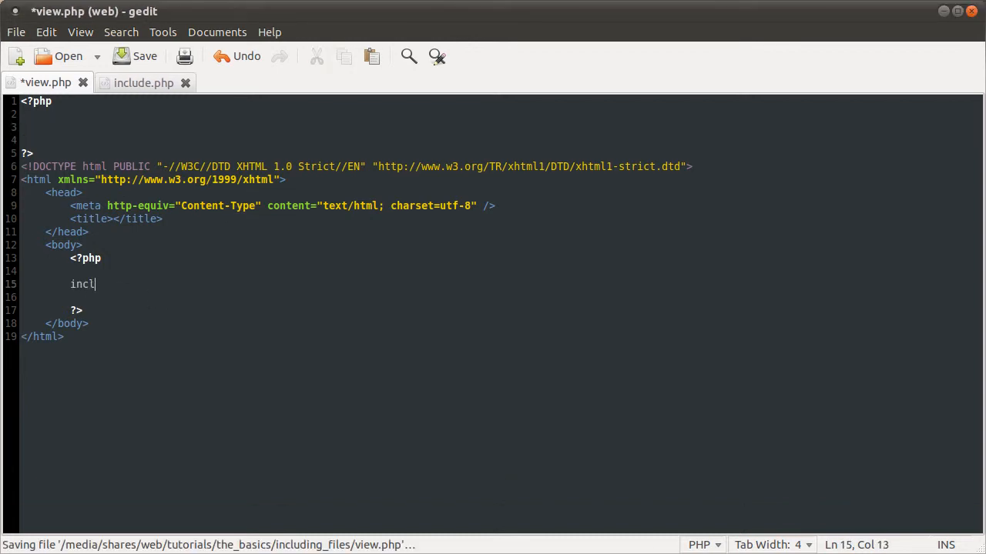
text(ude();)
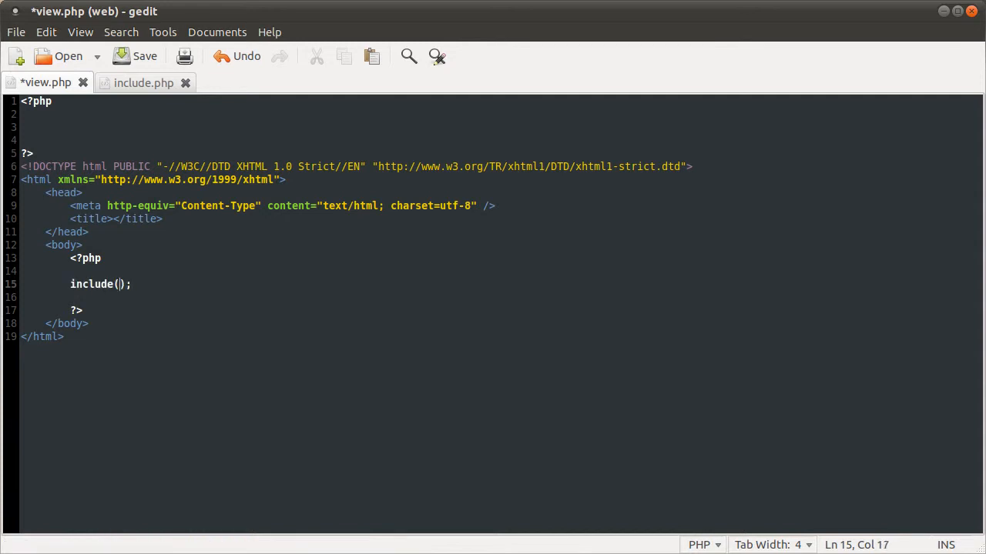
text('inc')
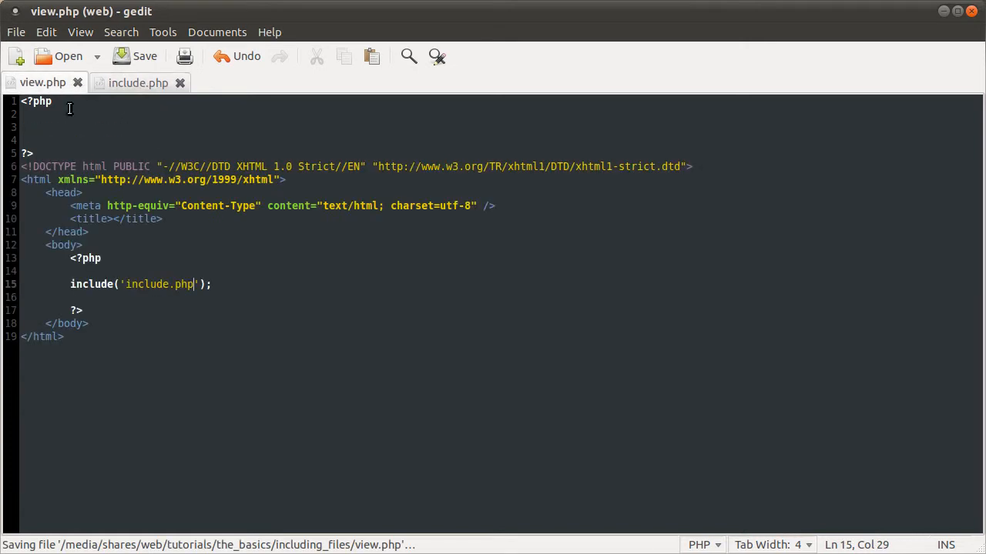
mouse_move(144, 178)
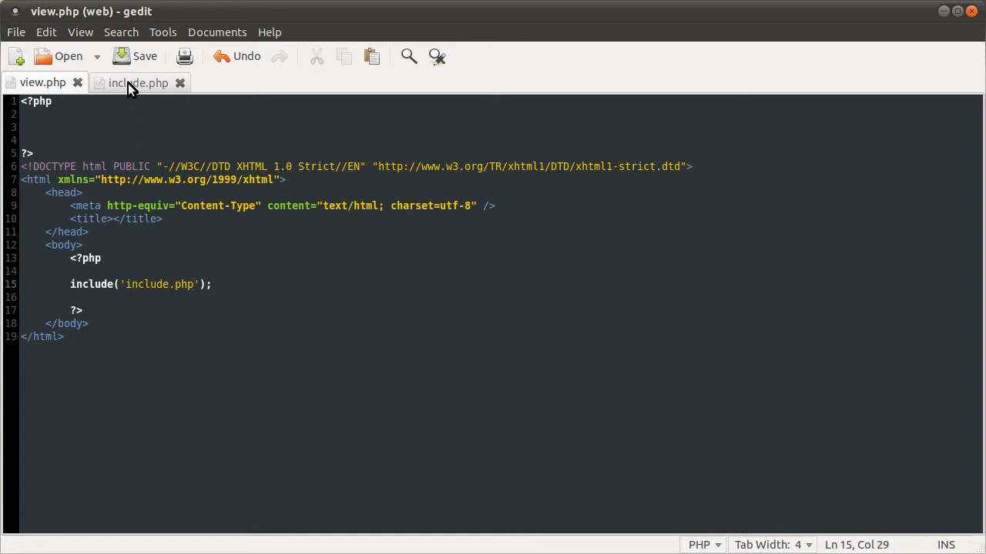
click(139, 84)
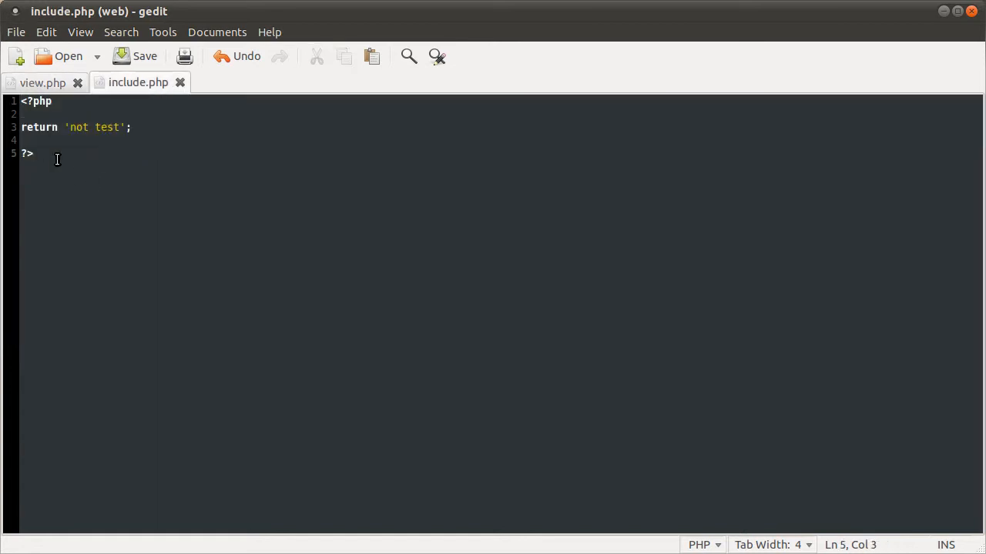
triple_click(74, 126)
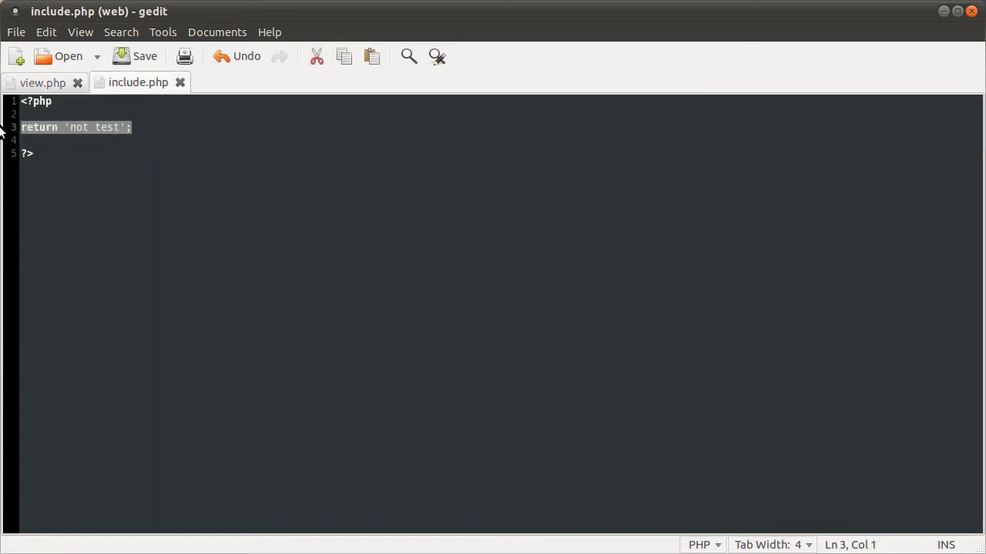
Step: Replace the body's include call with return 'not test'; and show include.php again
click(43, 83)
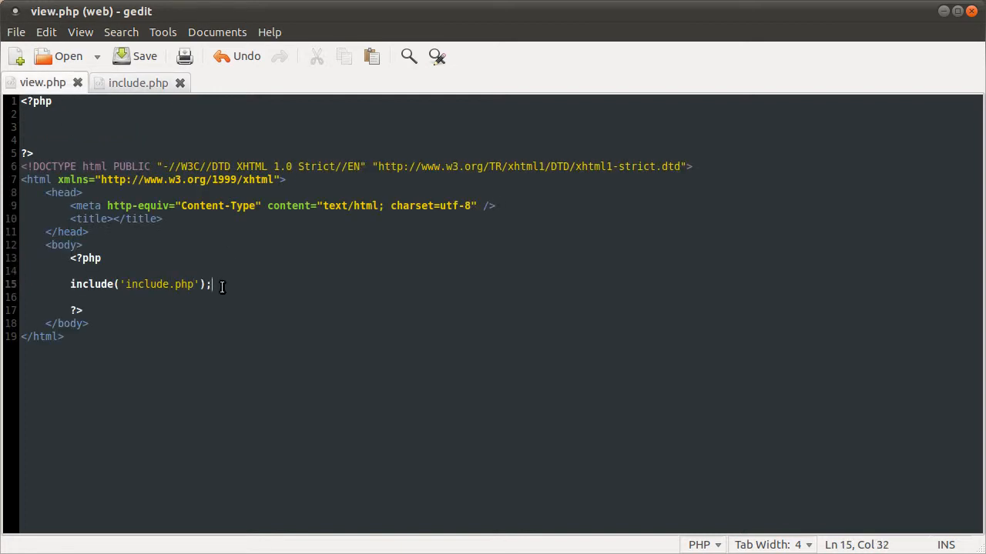
text(return 'not test';)
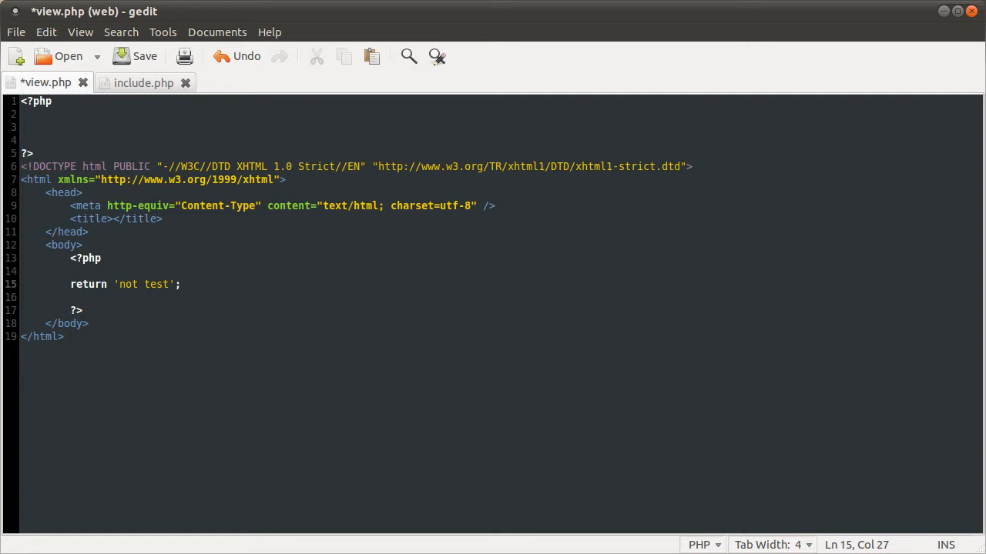
click(182, 284)
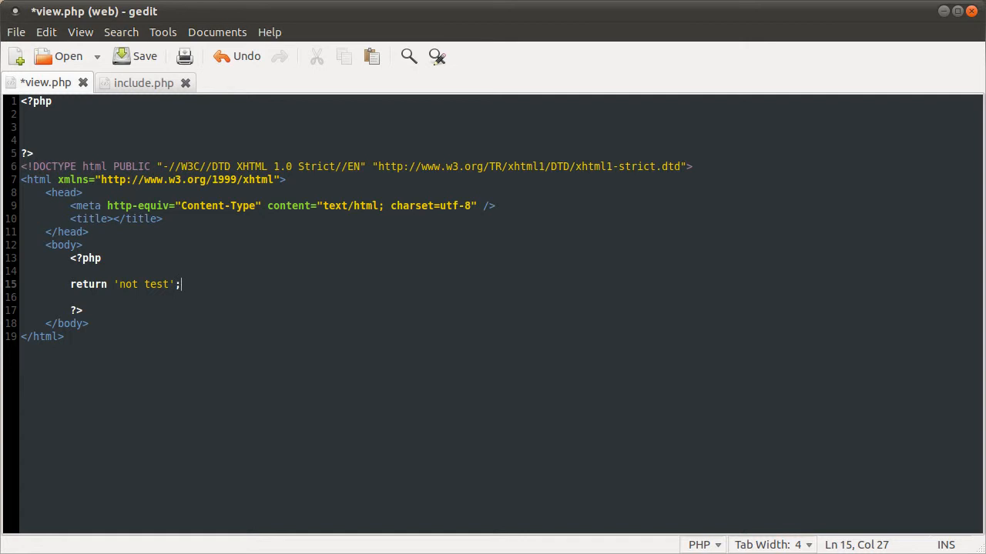
click(143, 84)
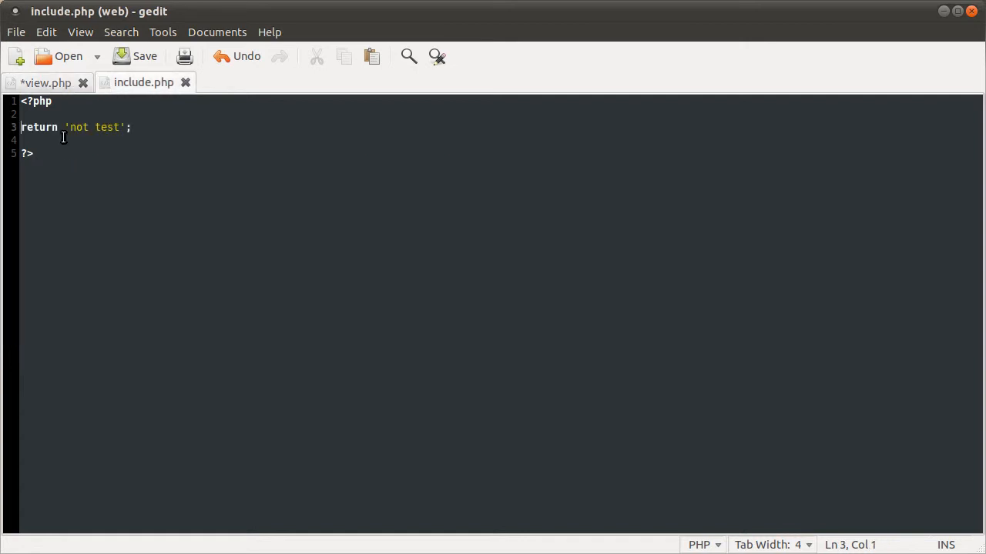
Step: Wrap include.php's return 'not test'; inside function test(){ } and select all its code
triple_click(77, 126)
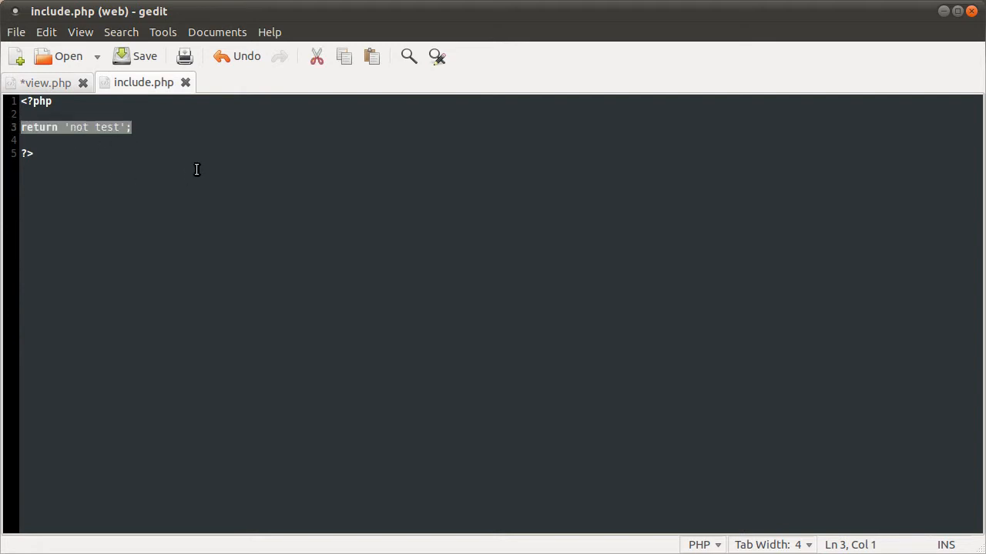
click(64, 101)
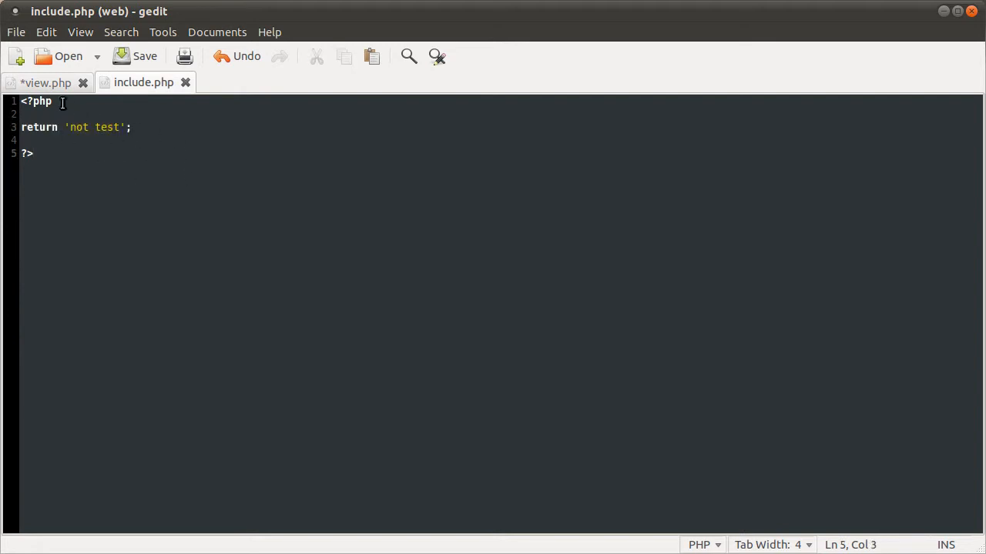
key(ctrl+a)
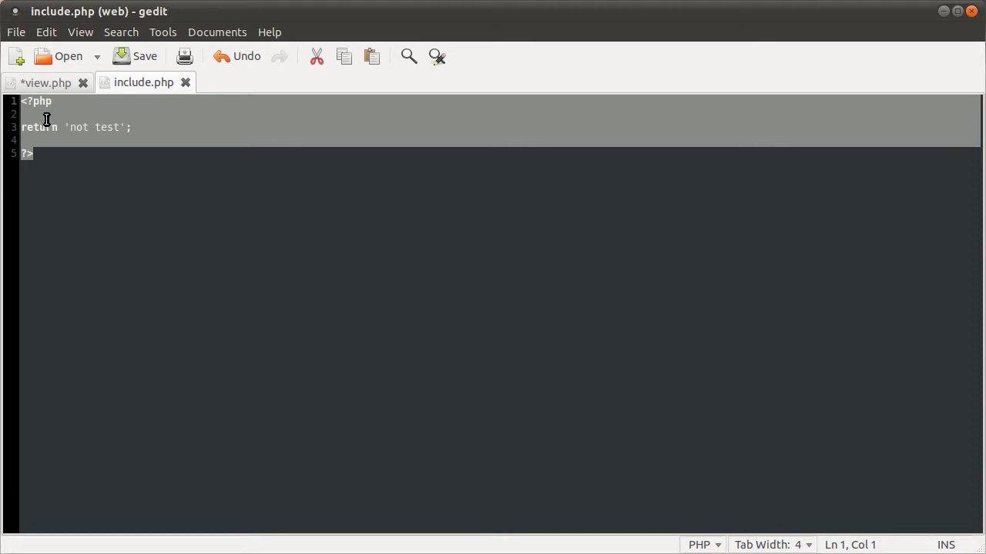
text(func)
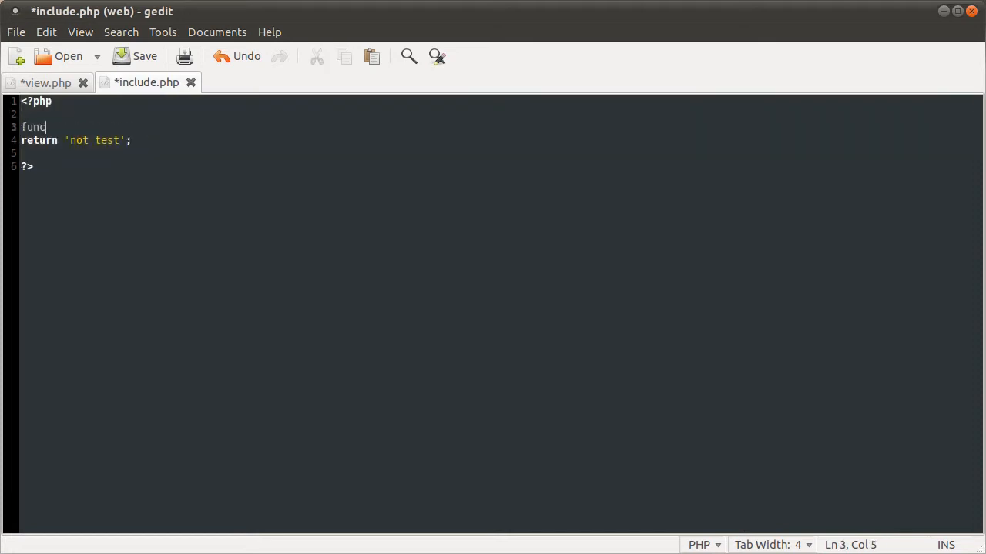
text(tion test()
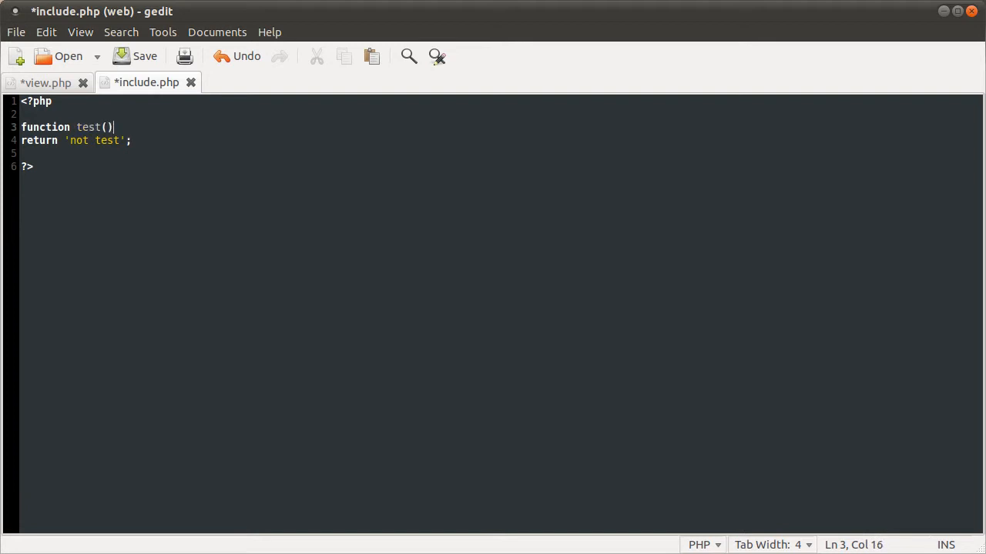
text({)
click(501, 154)
text(})
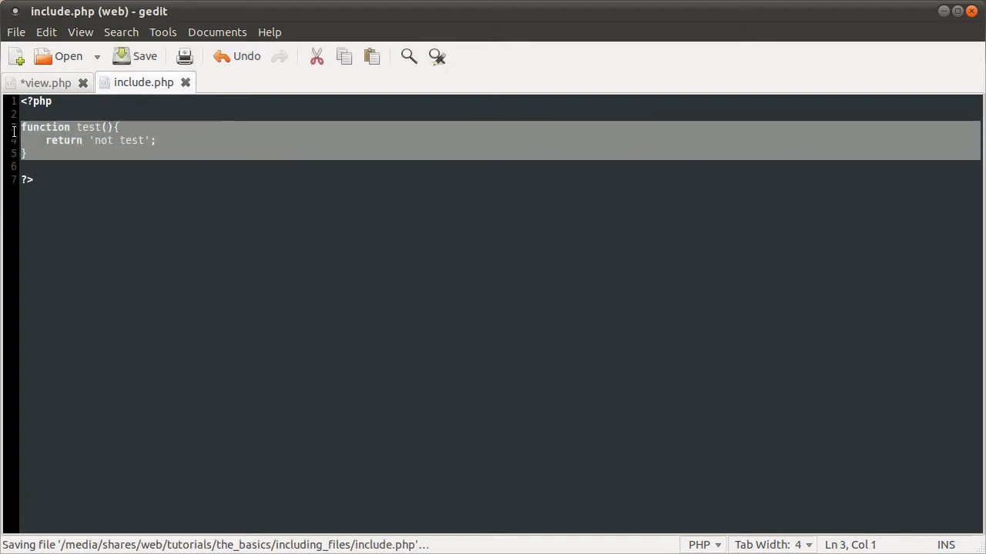
Step: Paste the test() function block into view.php, then return to include.php
click(46, 83)
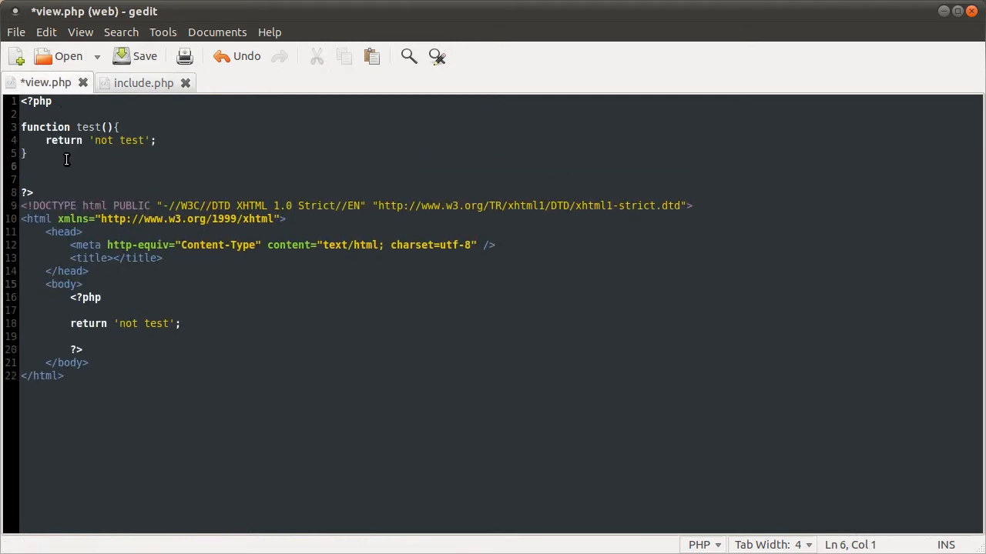
key(BackSpace)
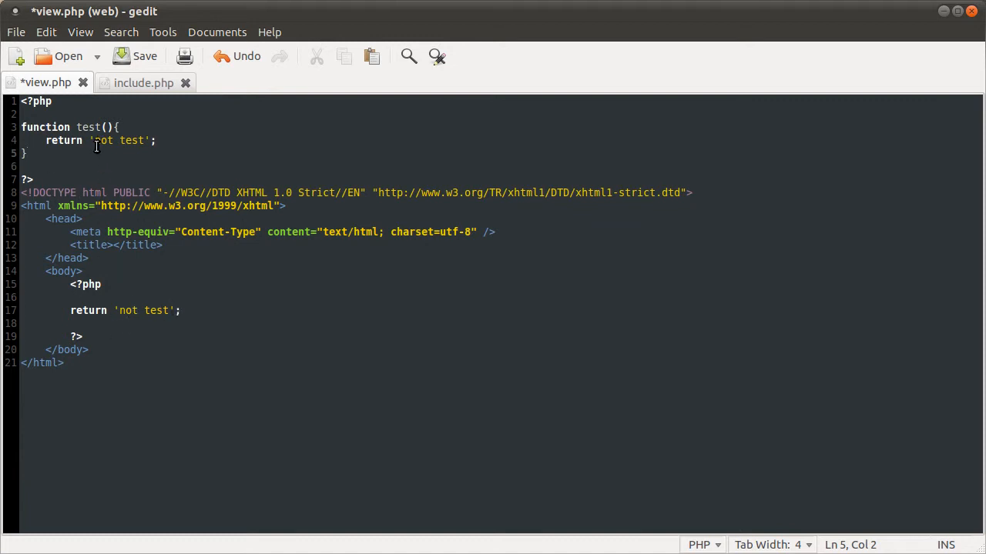
click(143, 83)
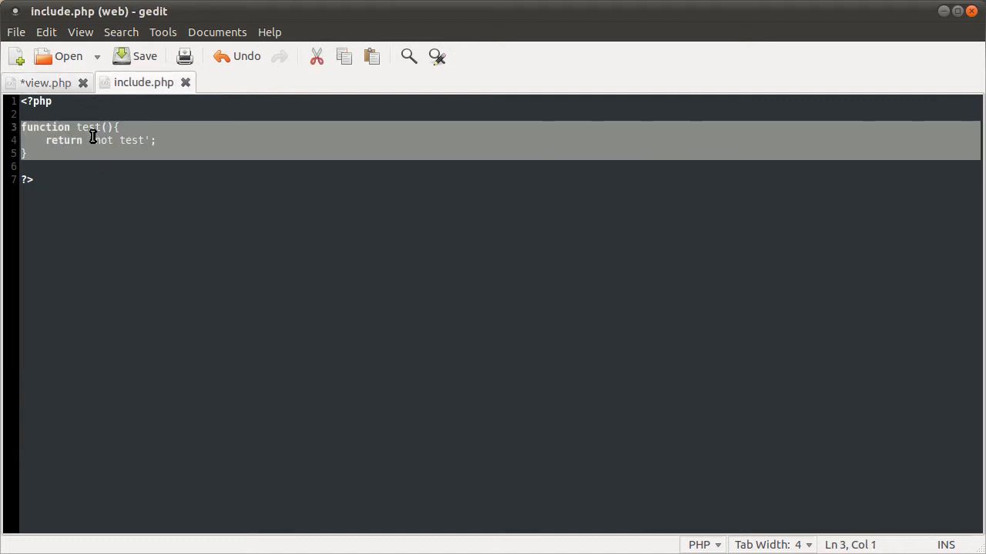
click(96, 140)
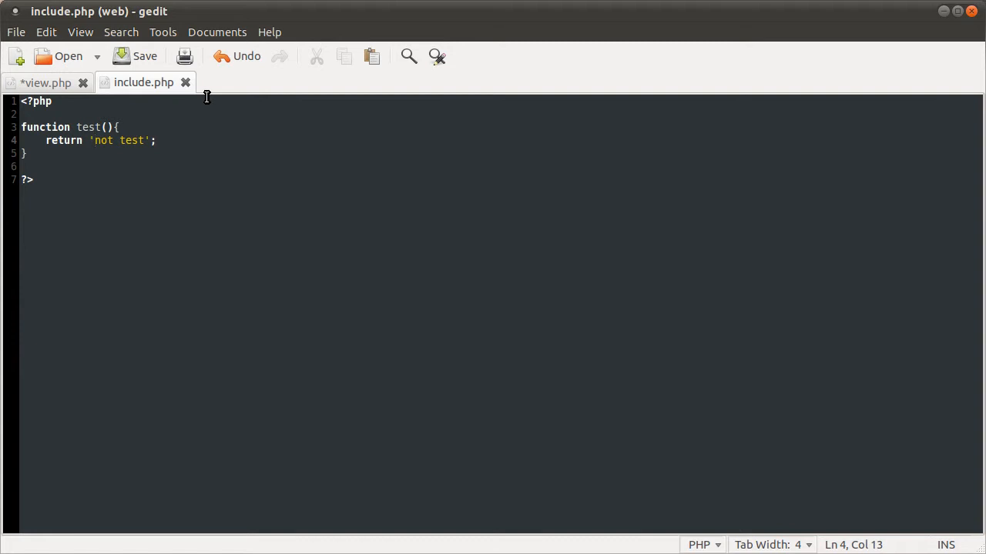
mouse_move(145, 105)
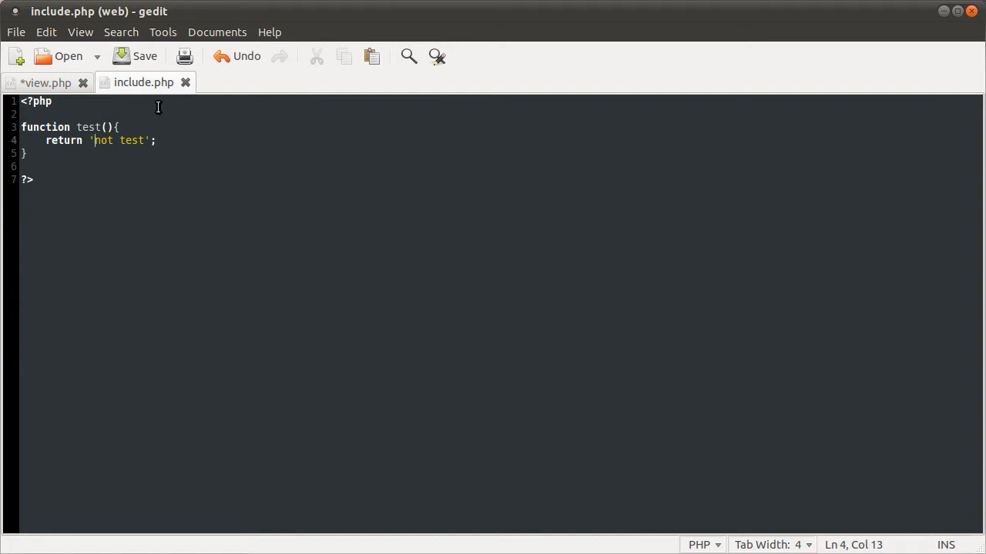
mouse_move(126, 105)
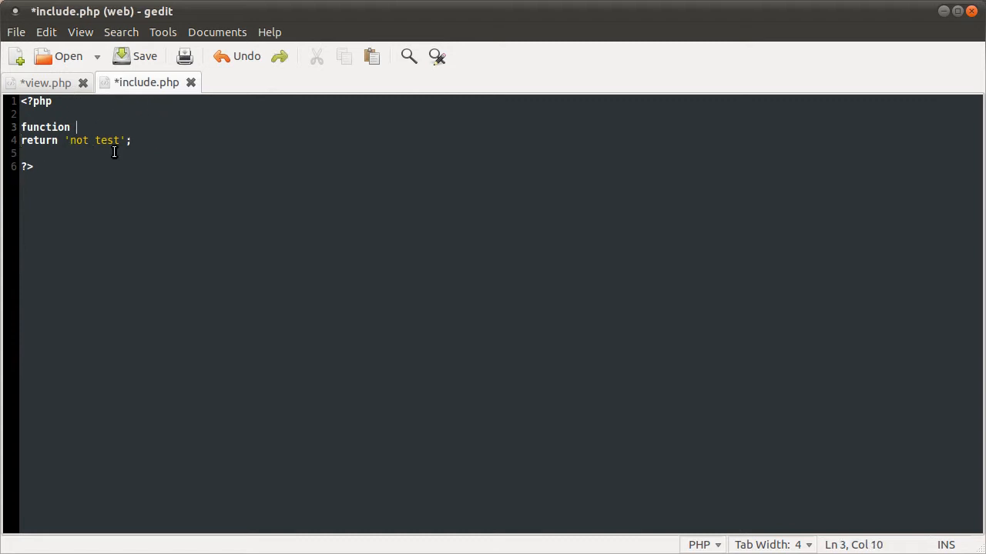
Step: Delete the pasted test function from view.php and replace its return line with virtual('include.php');
click(43, 83)
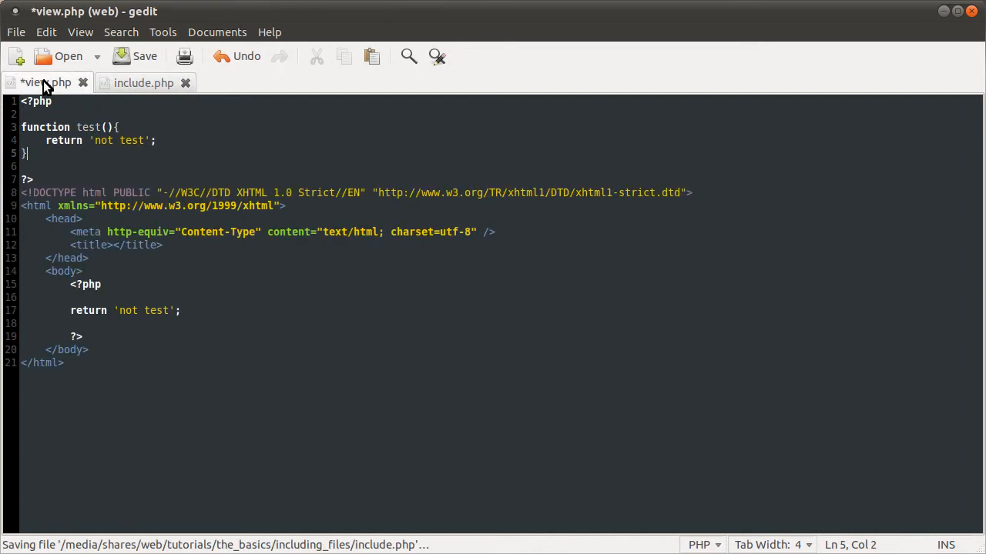
drag(21, 101, 31, 179)
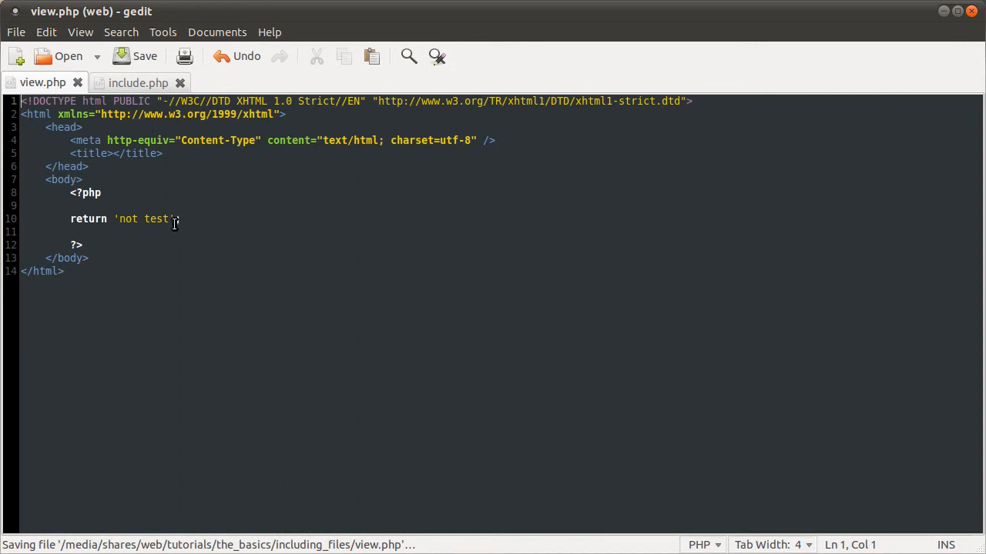
triple_click(123, 219)
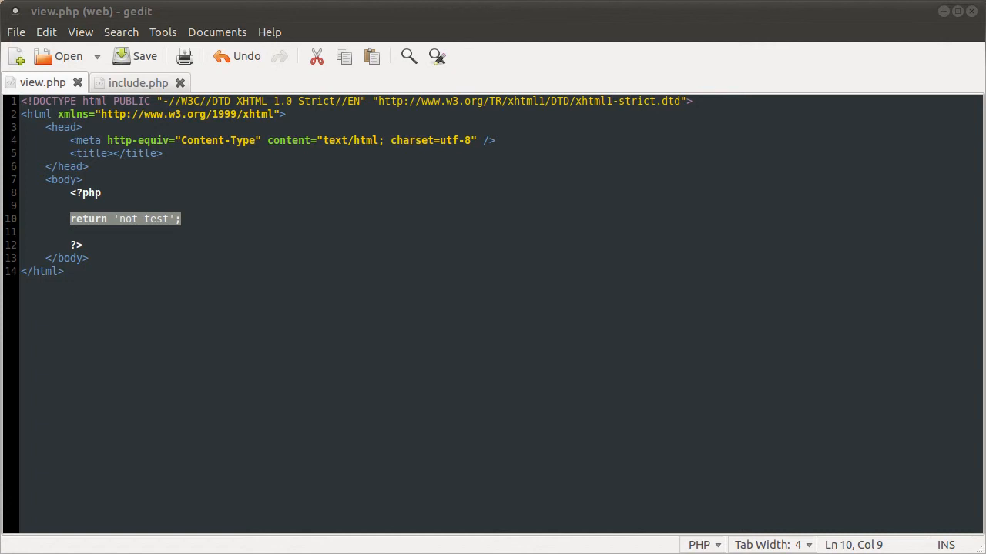
mouse_move(291, 213)
text(virtua;)
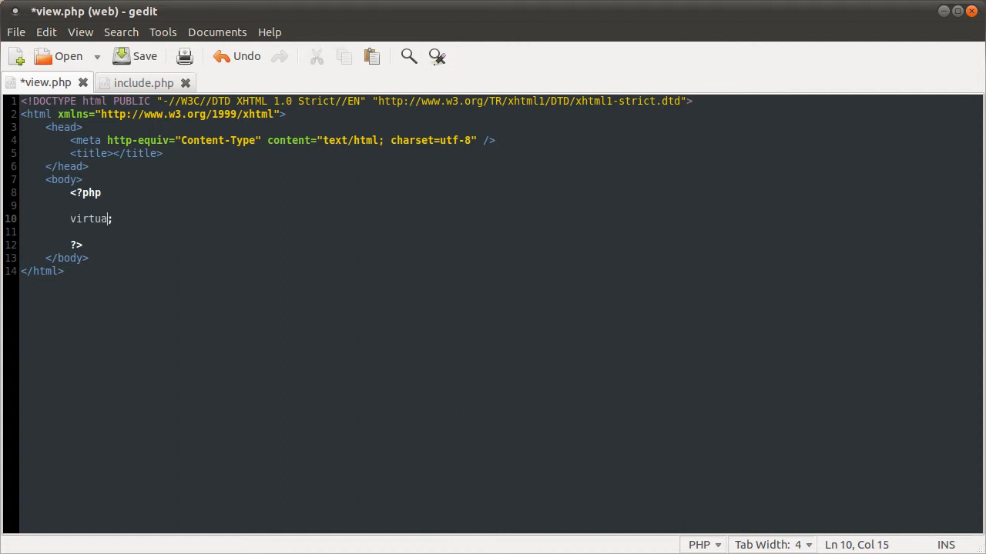
text(())
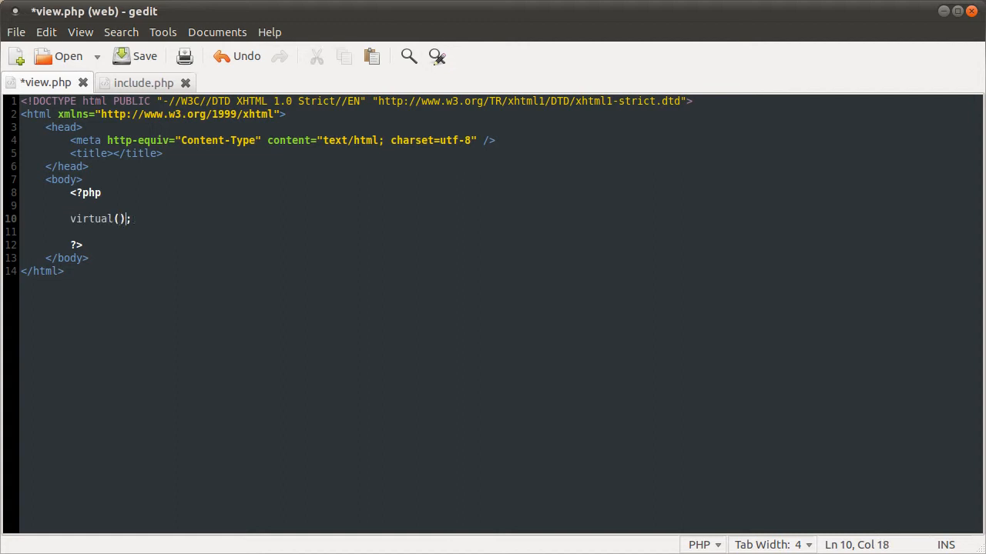
text('incl')
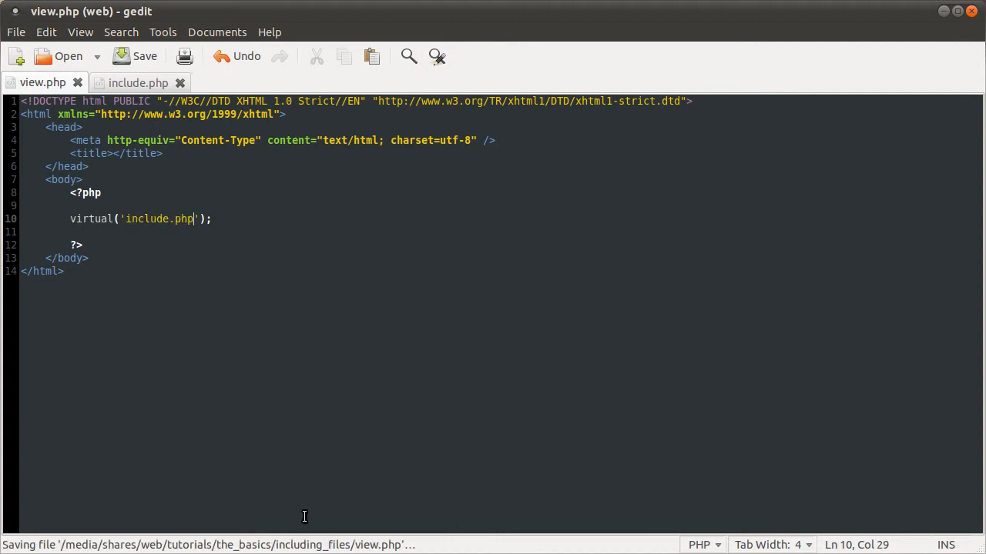
Step: Change include.php's return 'not test'; to echo 'not test';
click(139, 83)
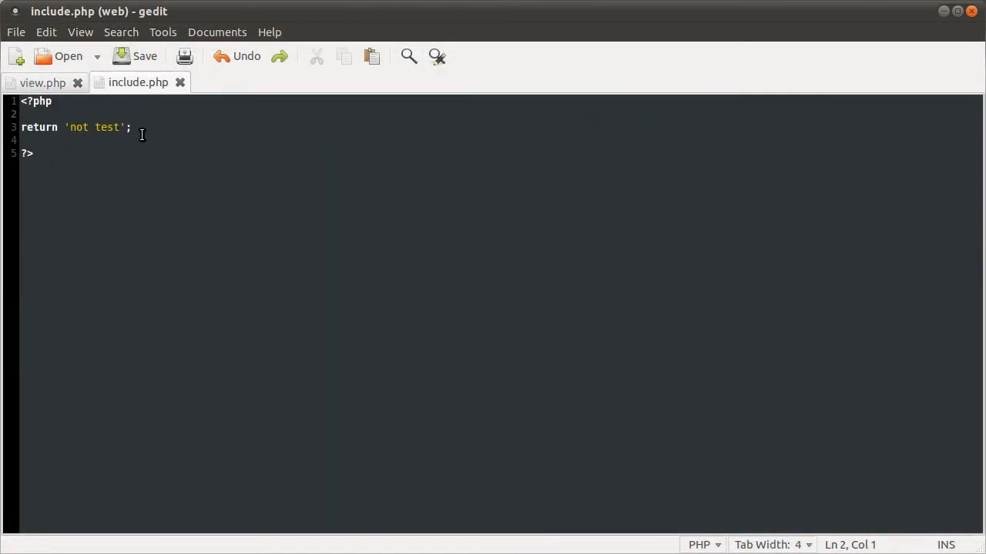
text(echo)
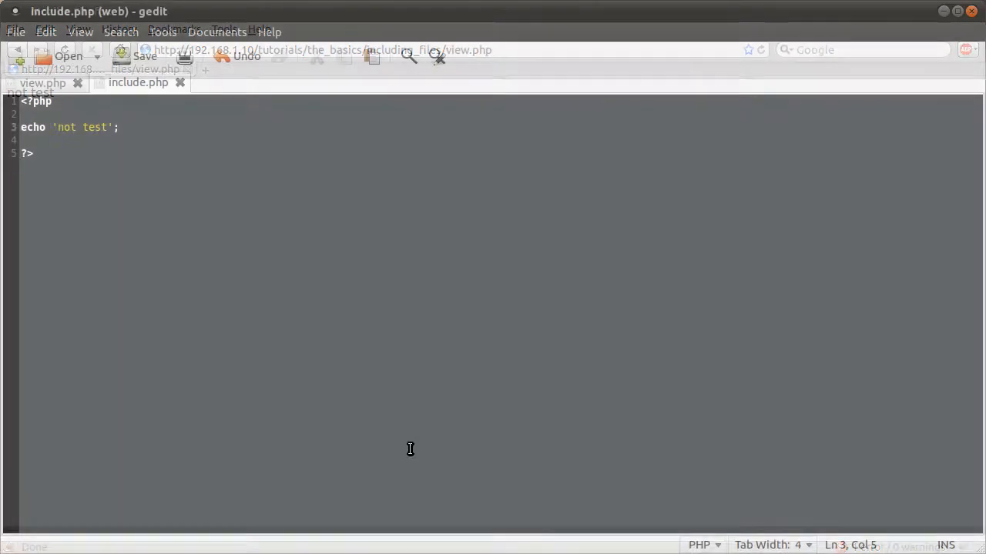
Step: Reload view.php in Firefox, showing the virtual() warning about 'includ.php' on line 10
click(43, 83)
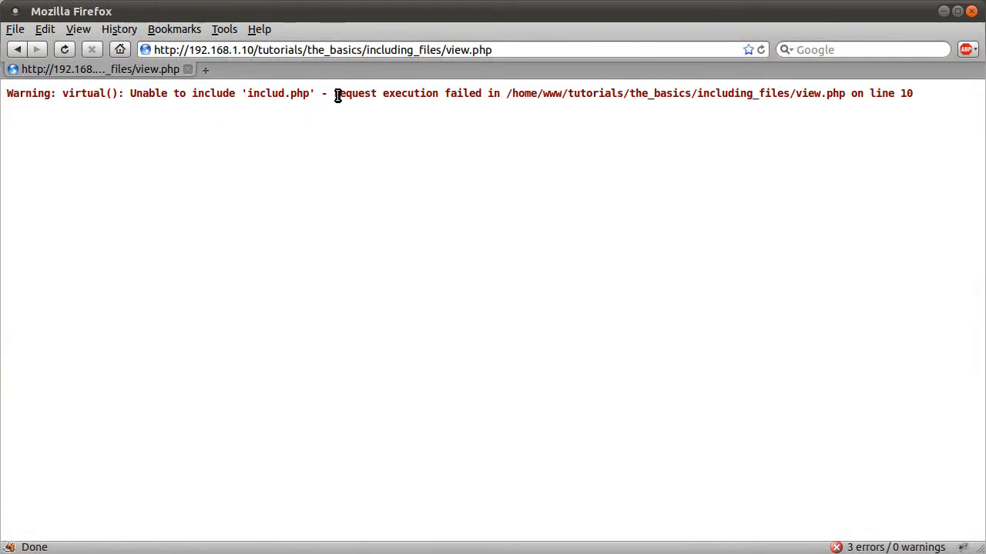
mouse_move(691, 188)
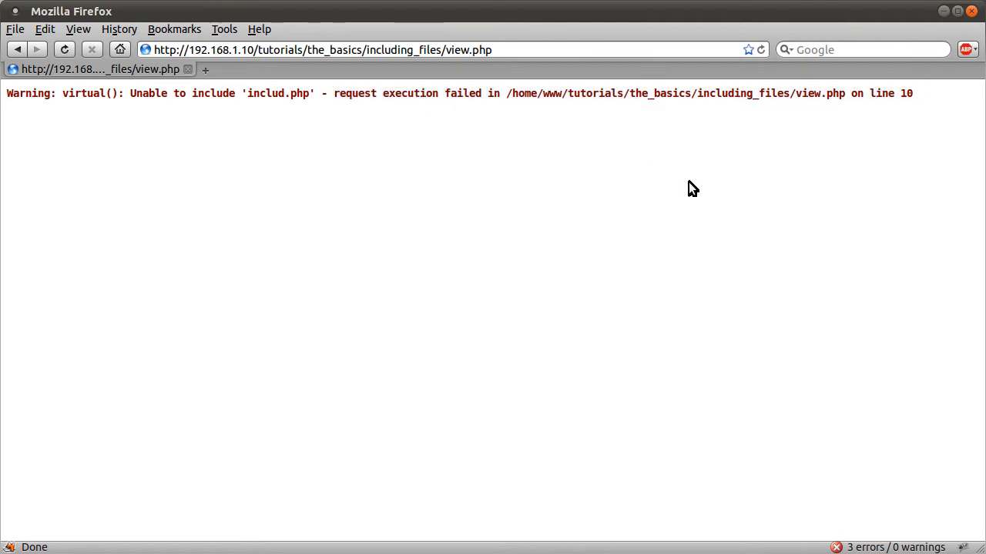
mouse_move(731, 262)
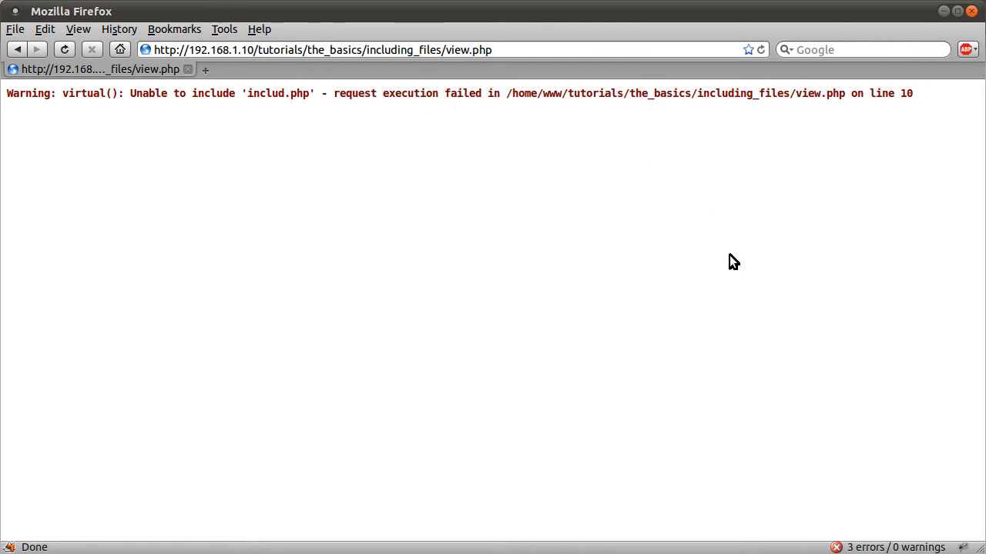
mouse_move(727, 263)
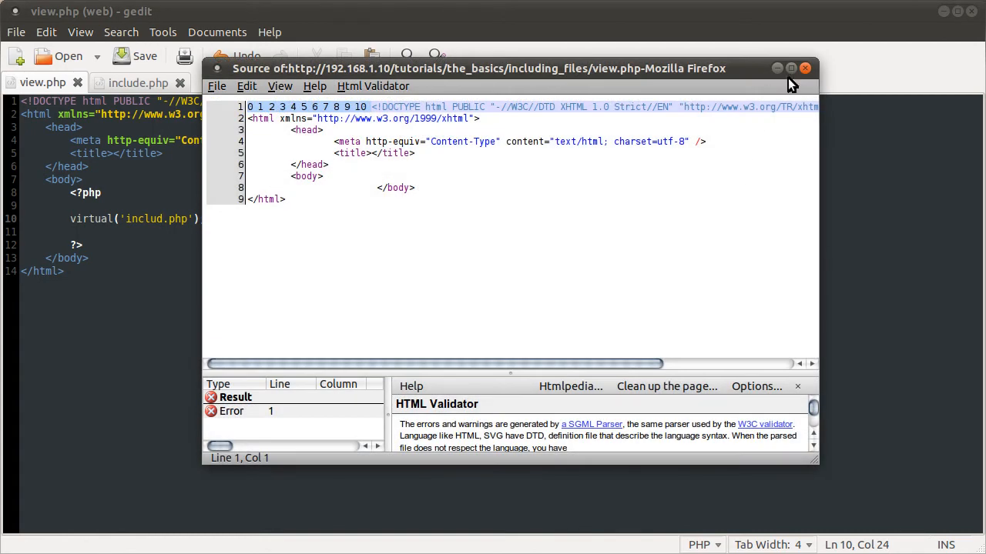
Step: Close Firefox's page source window and return to view.php's virtual('includ.php') line
click(805, 68)
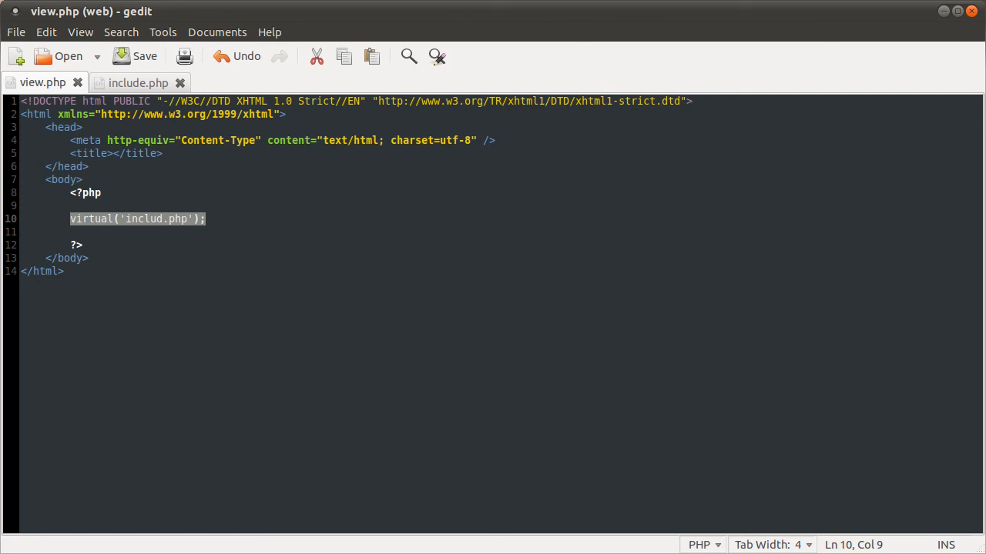
mouse_move(558, 285)
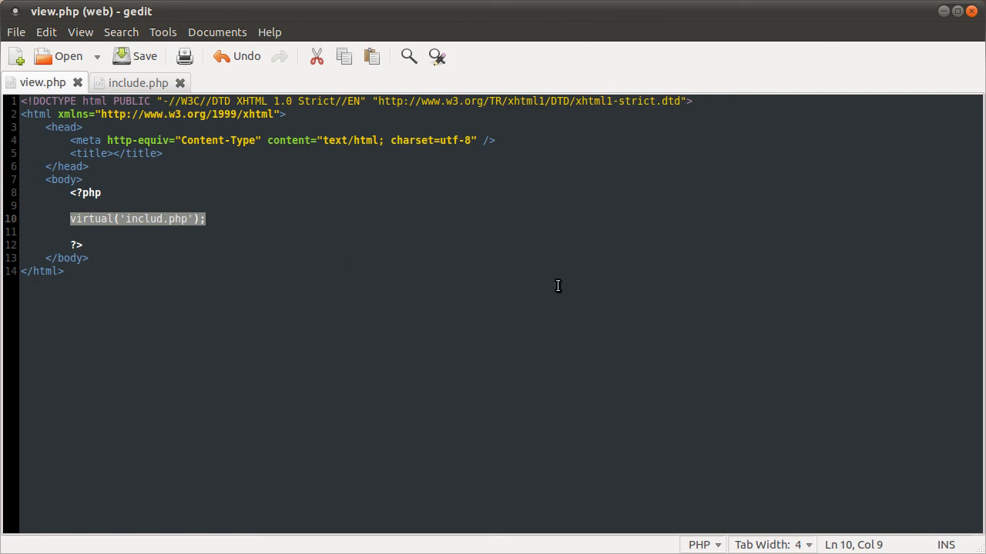